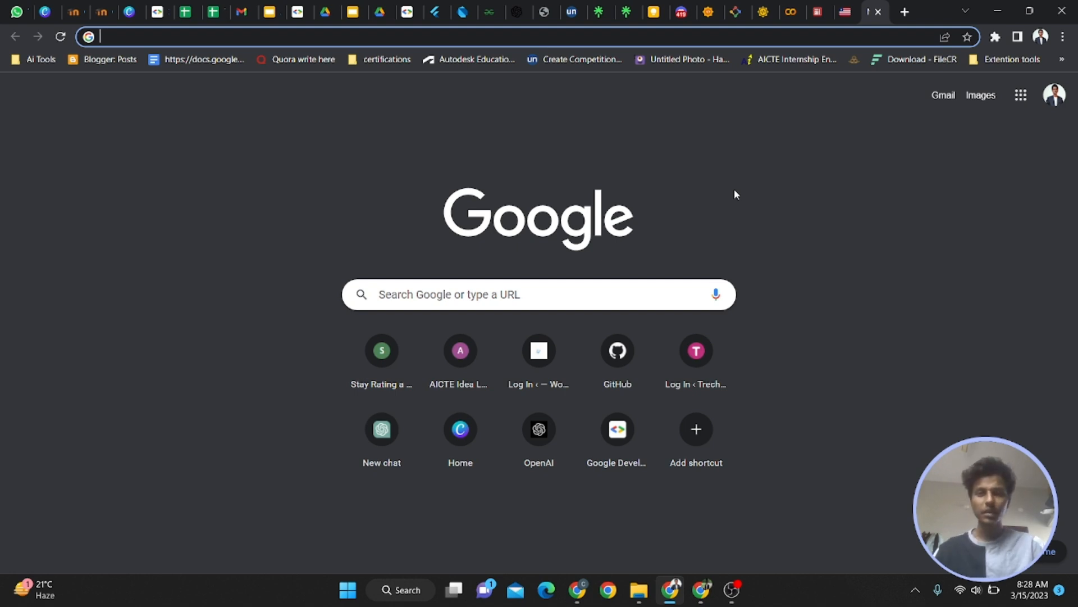
mouse_move(638, 271)
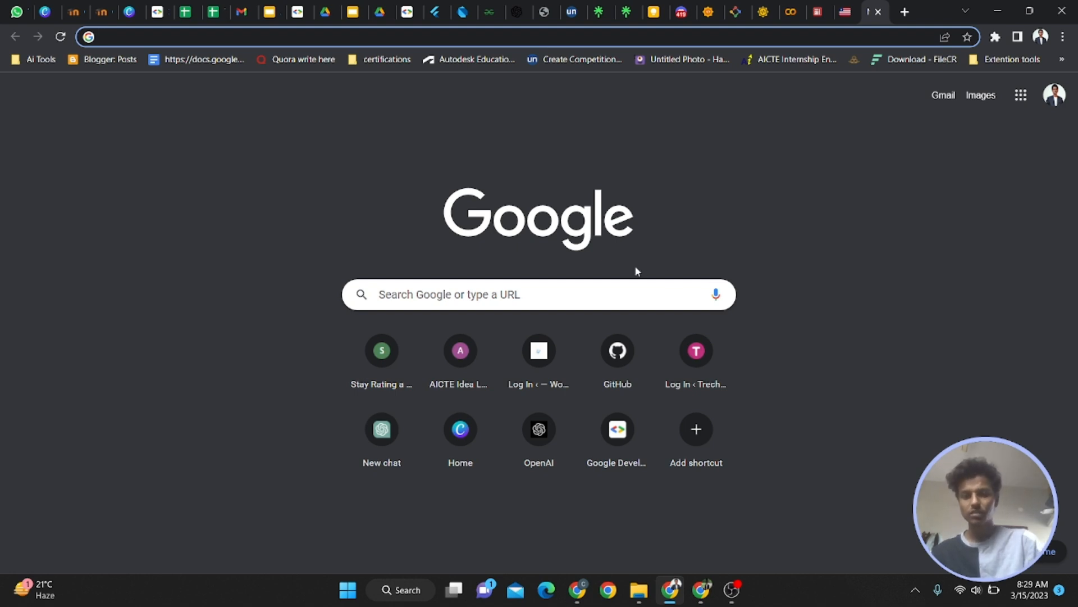
Search Google for 'solution challenge' using the suggested search entry
click(538, 295)
text(SOLUTION)
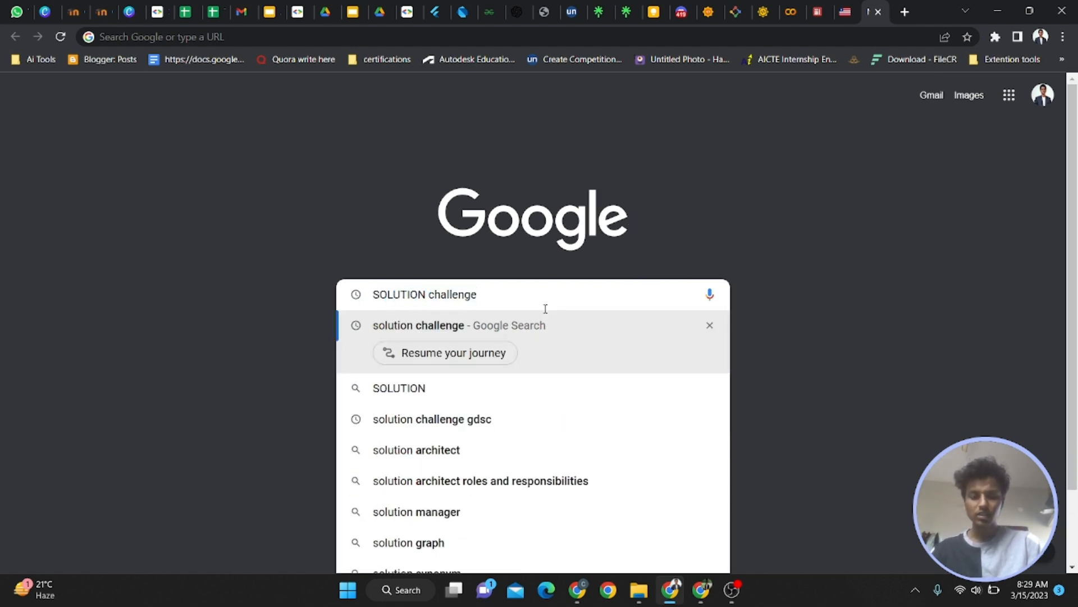
click(418, 325)
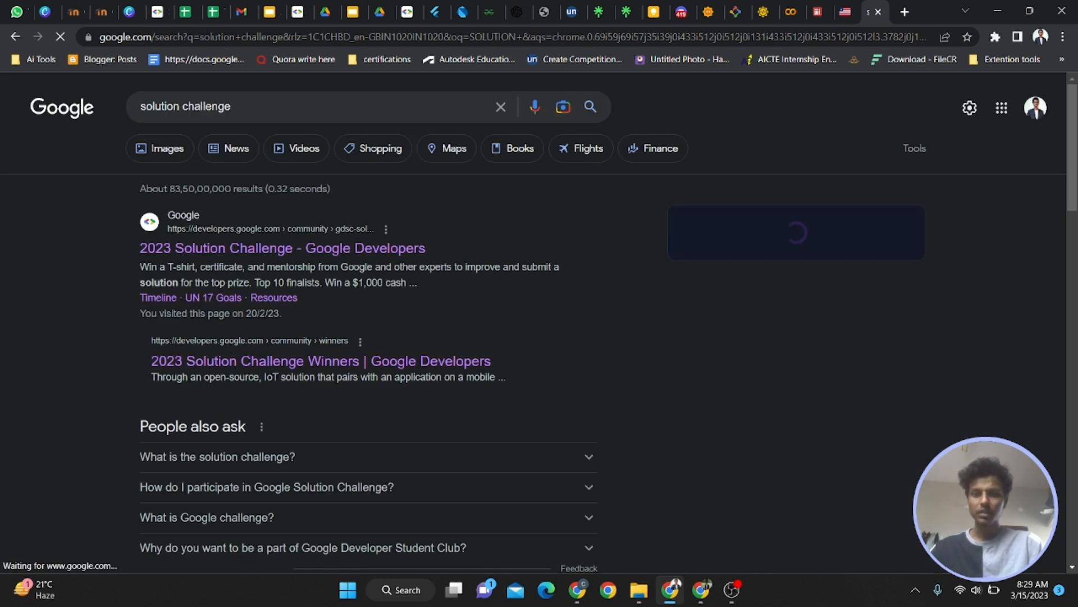
mouse_move(324, 262)
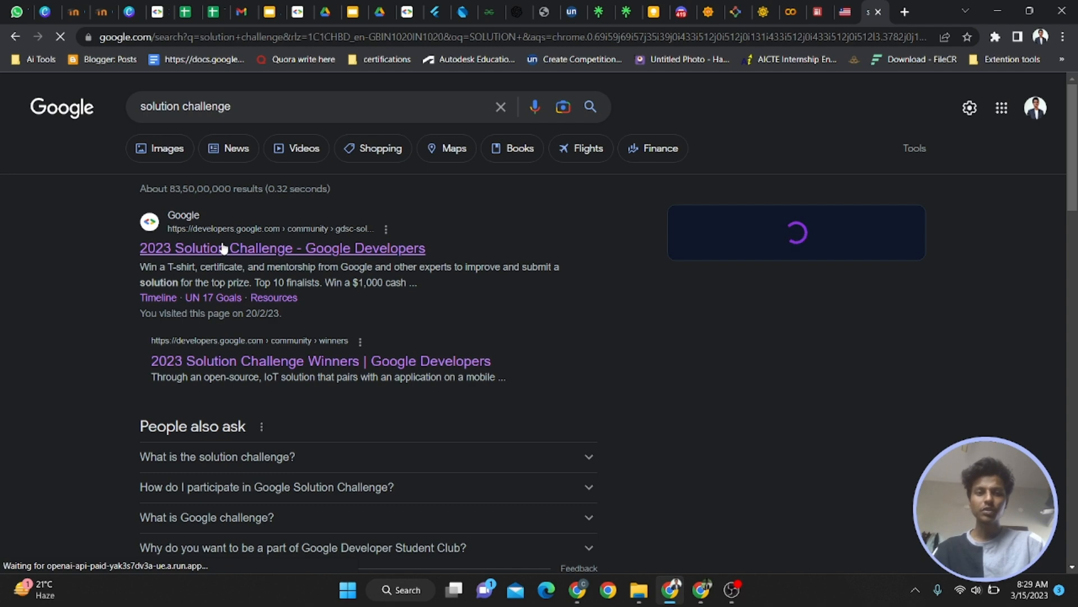
Open the 2023 Solution Challenge result and view its registration steps and top 100/10/3 prizes
click(282, 248)
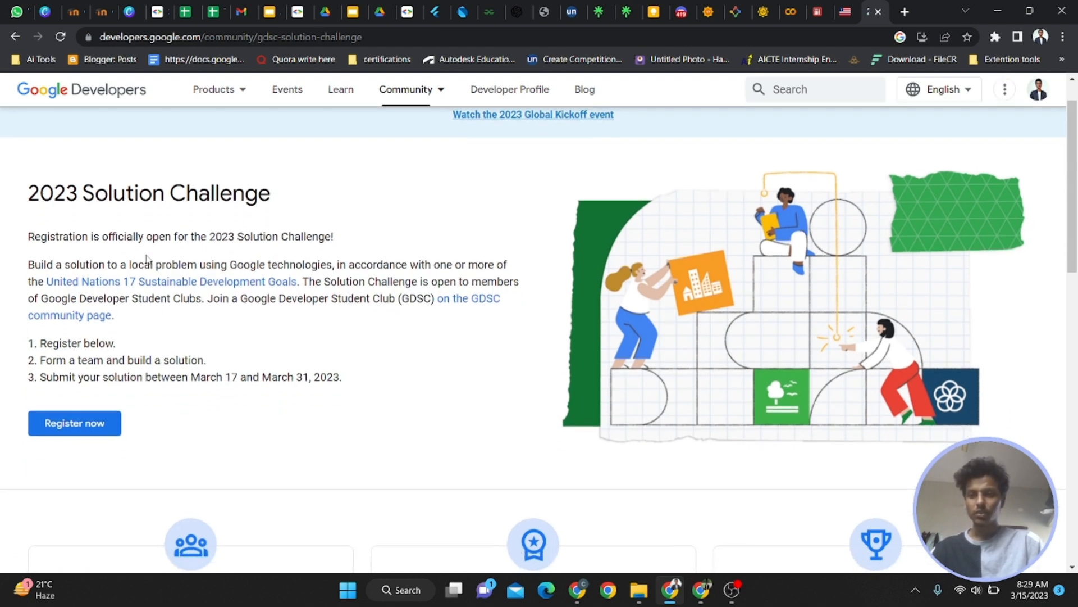
scroll(down, 3)
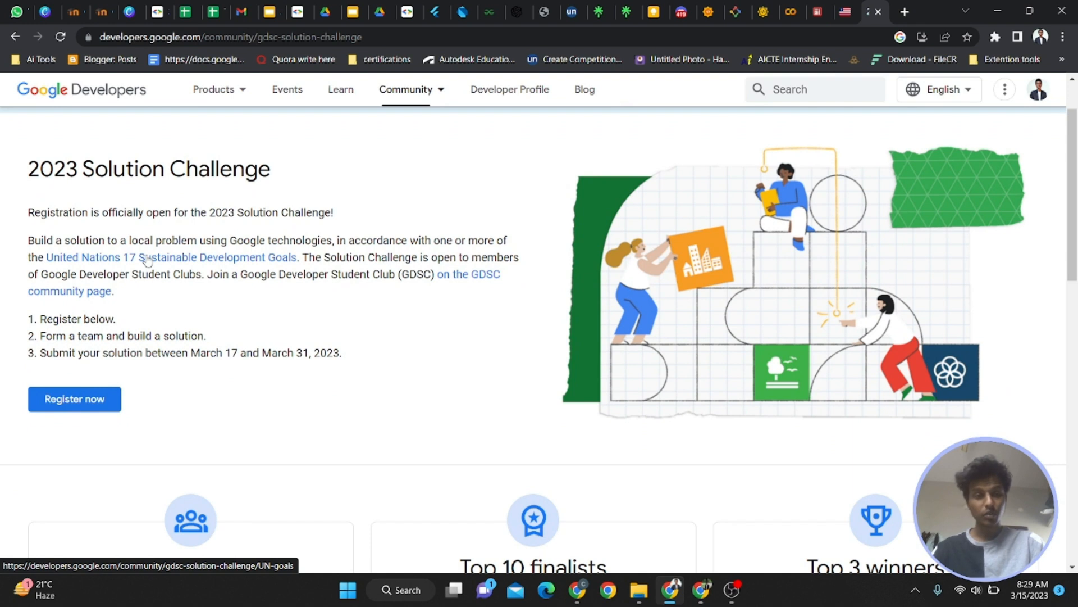
scroll(down, 3)
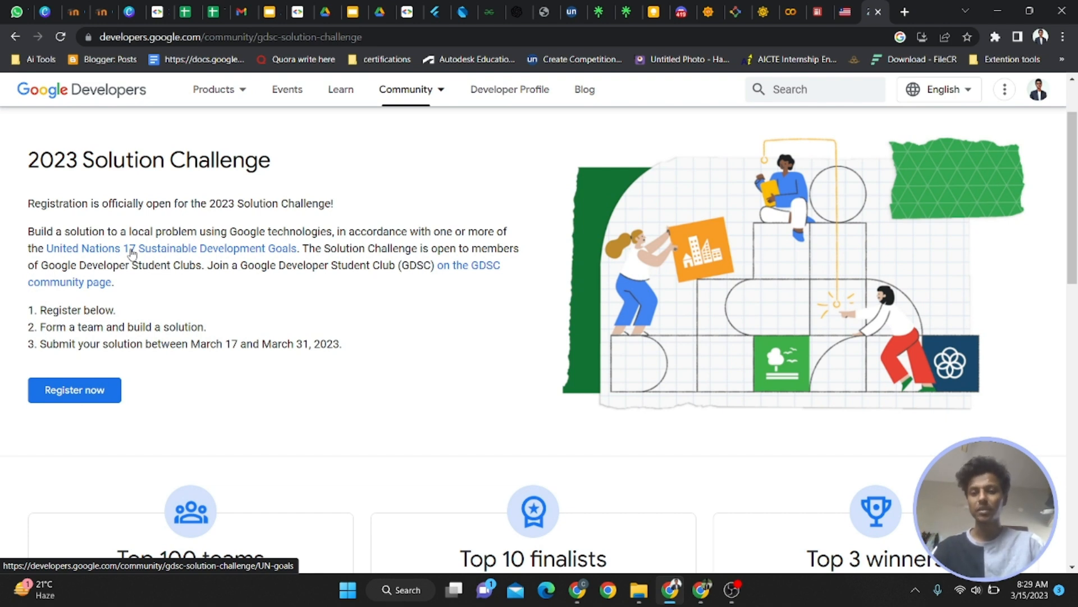
mouse_move(55, 250)
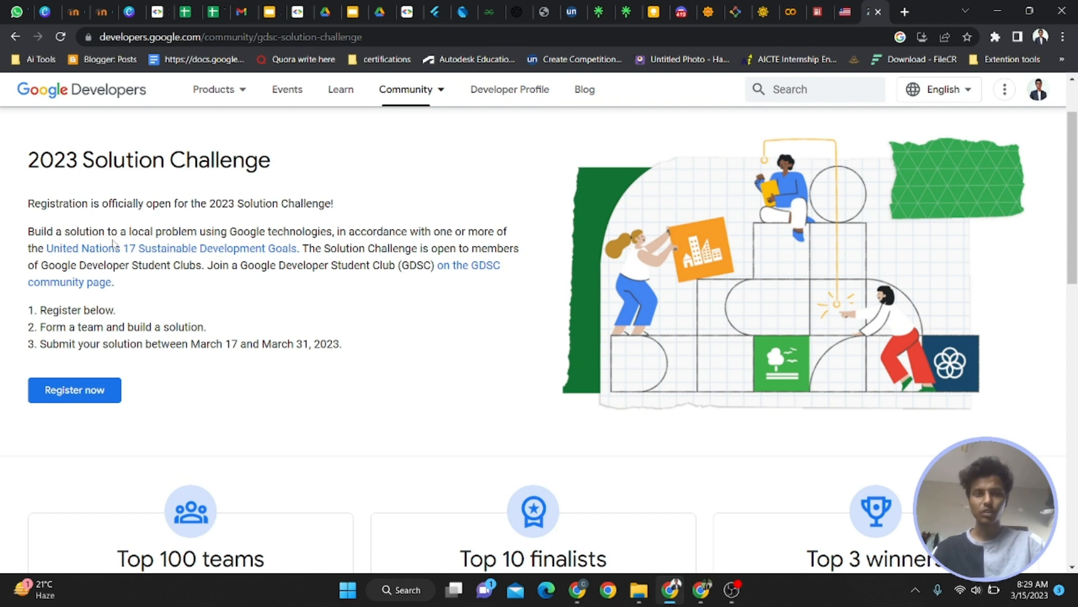
scroll(down, 3)
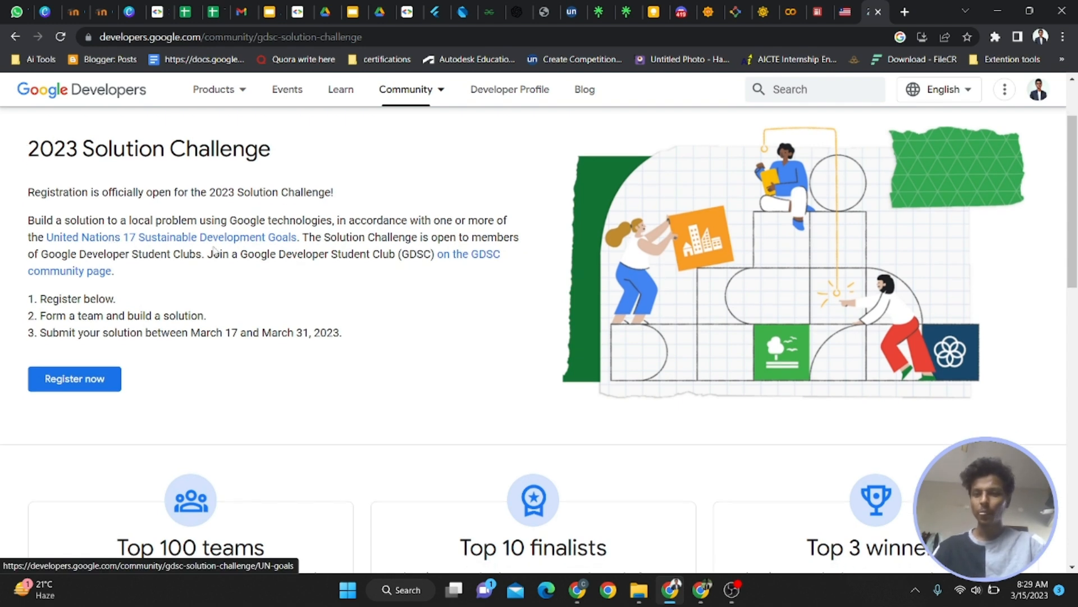
mouse_move(311, 249)
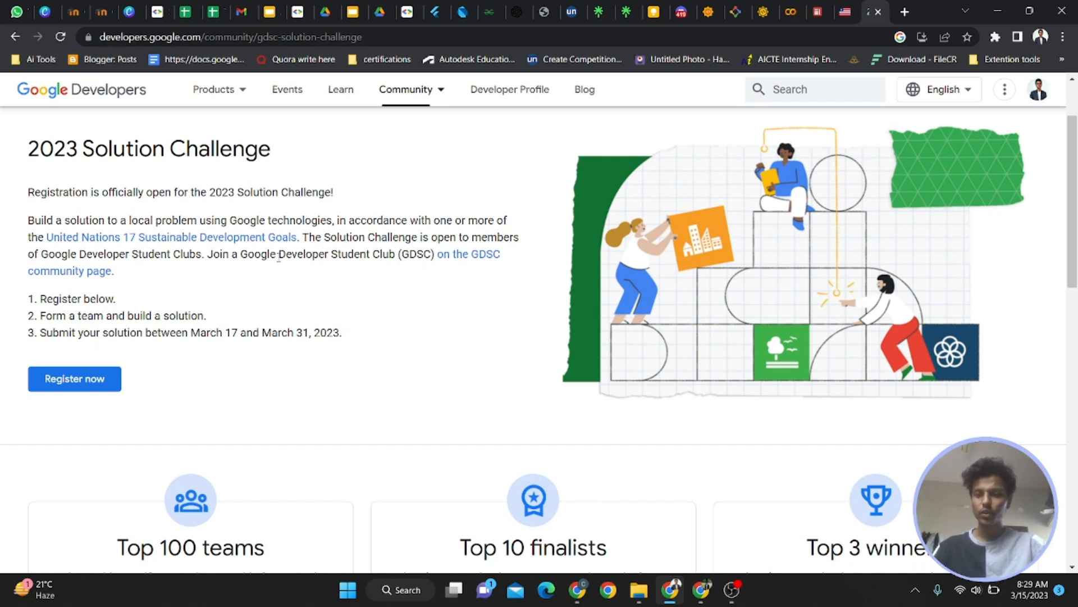
scroll(down, 3)
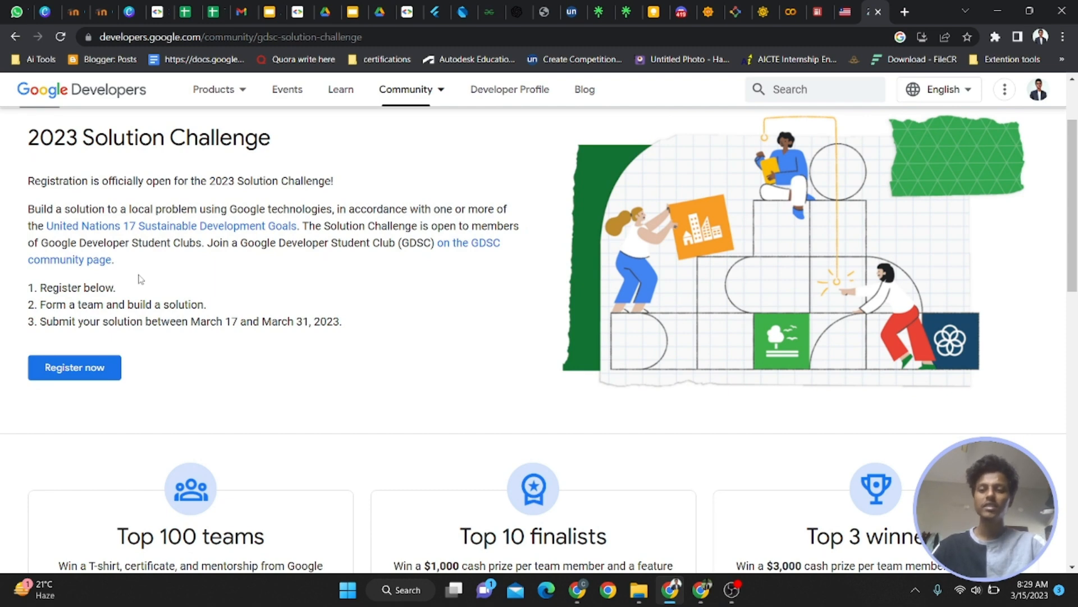
scroll(down, 3)
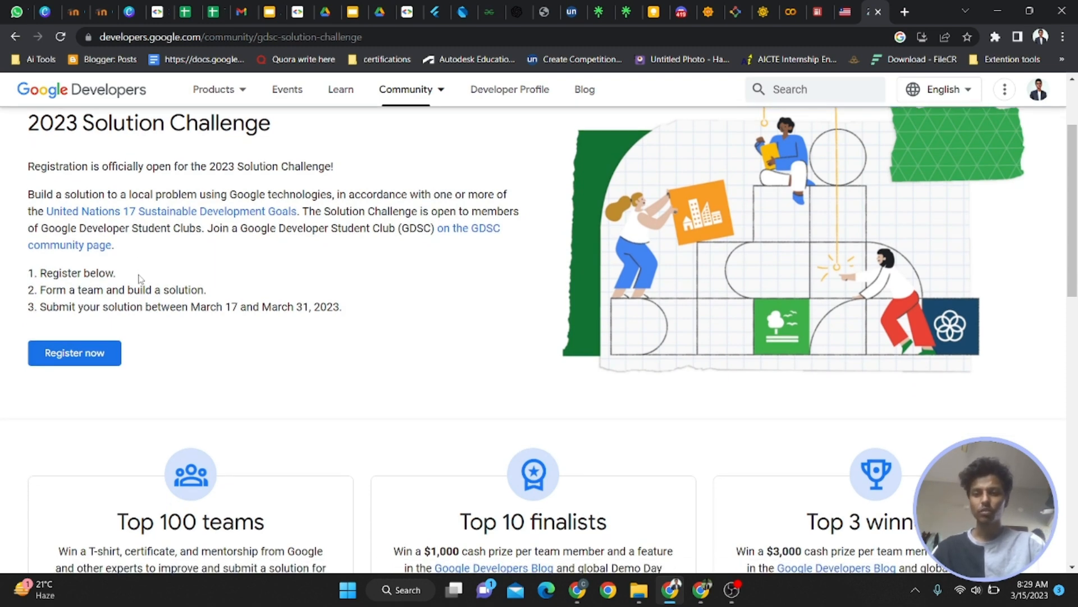
scroll(down, 3)
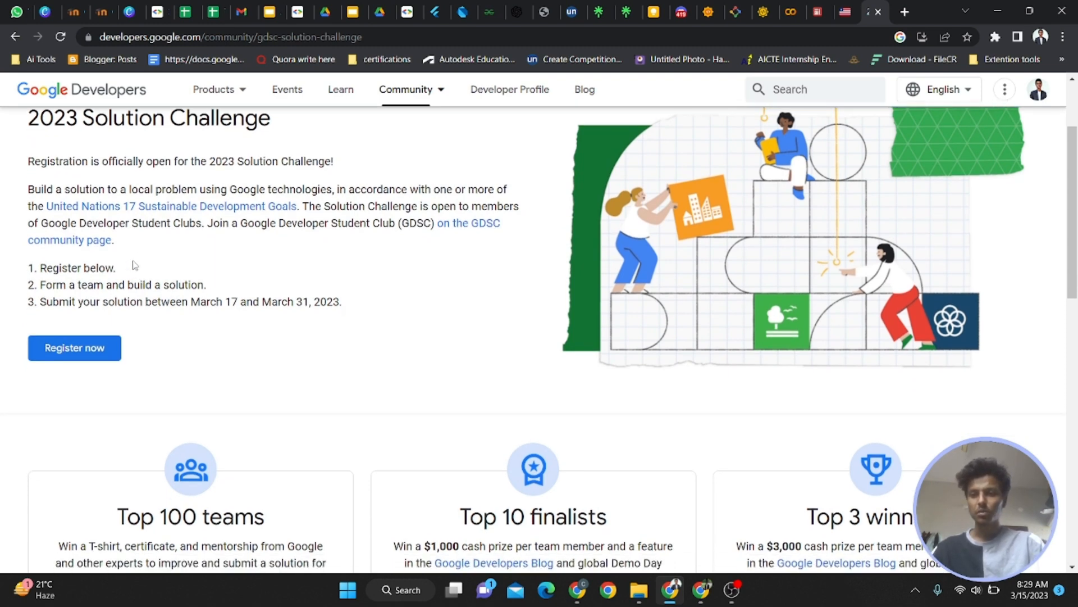
scroll(down, 3)
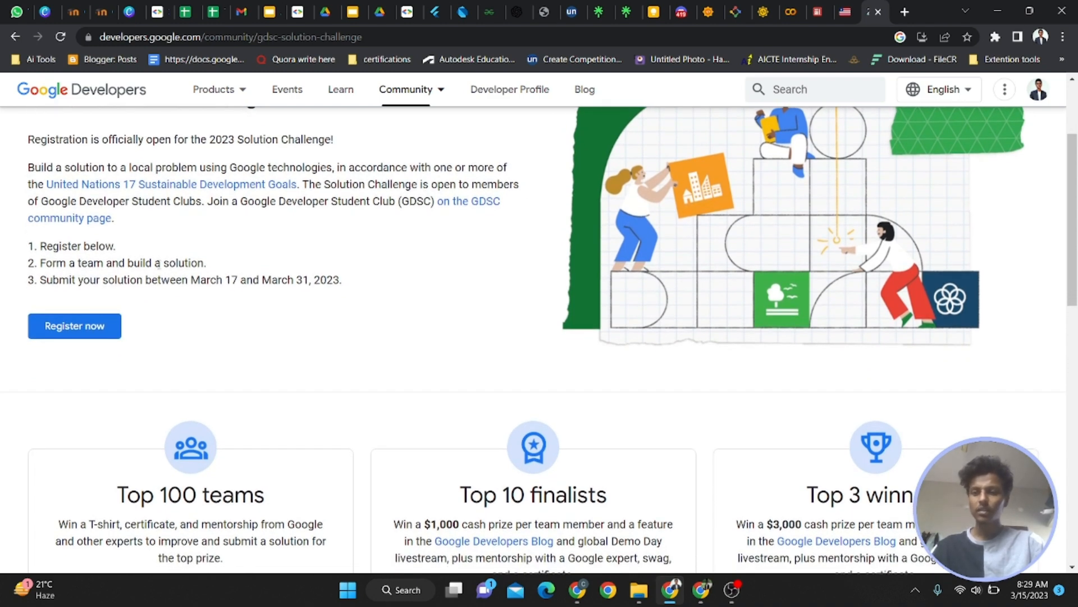
scroll(down, 3)
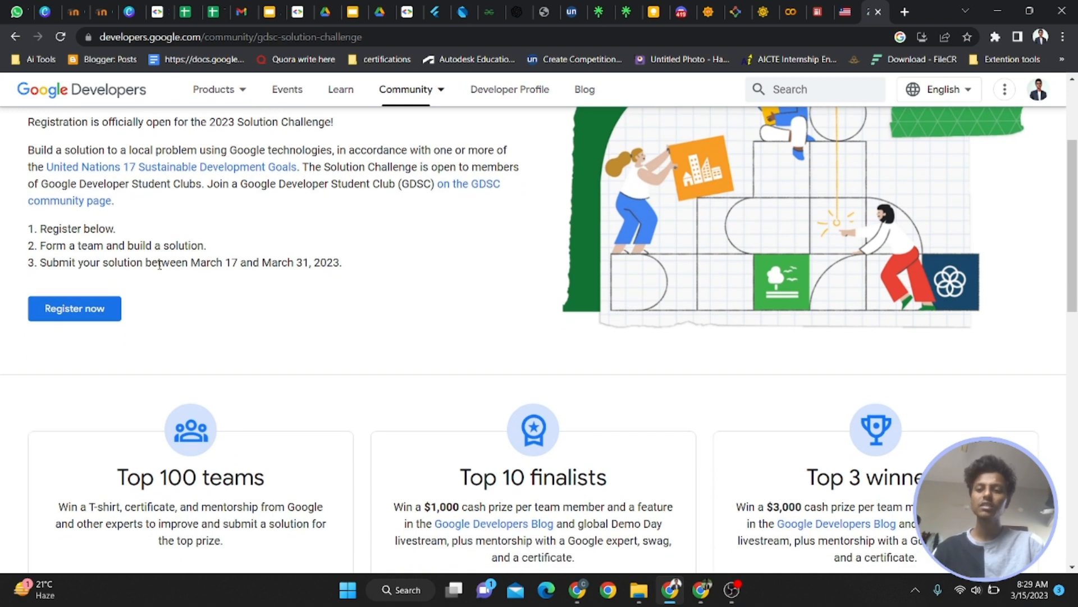
scroll(down, 3)
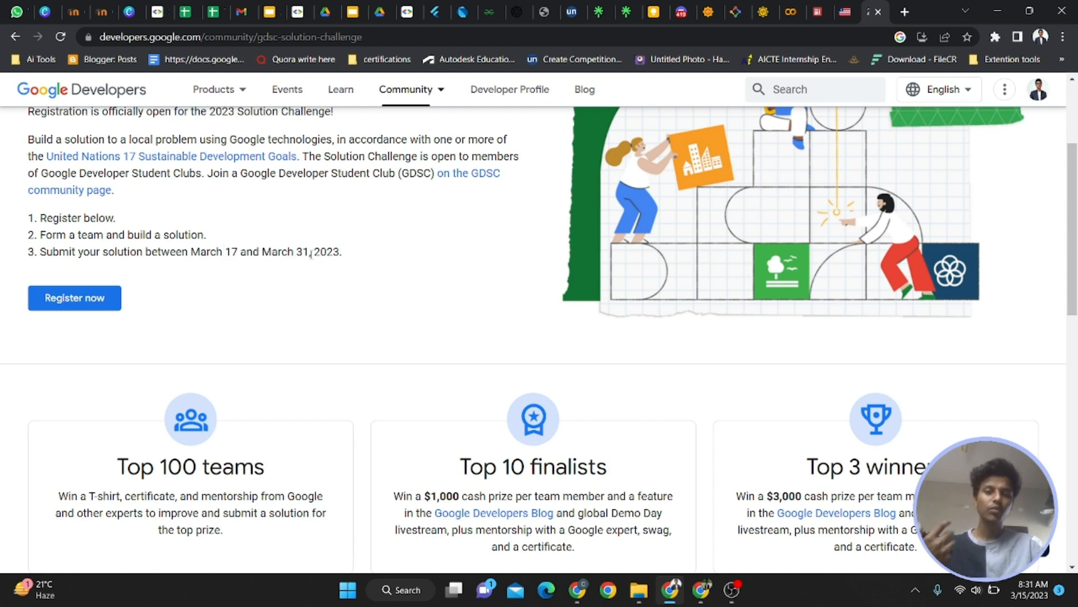
mouse_move(249, 301)
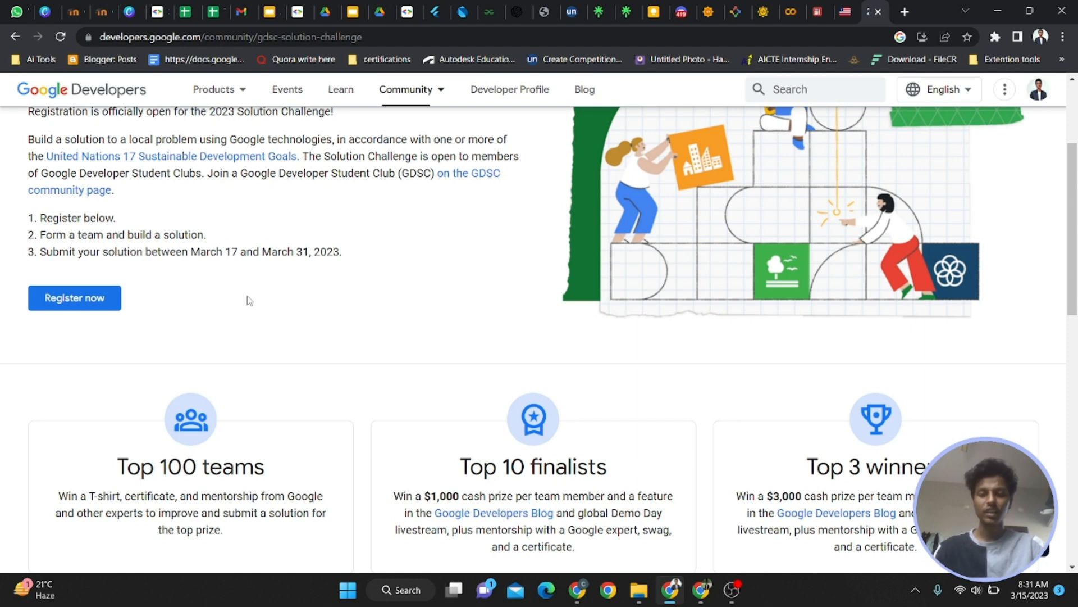
scroll(down, 3)
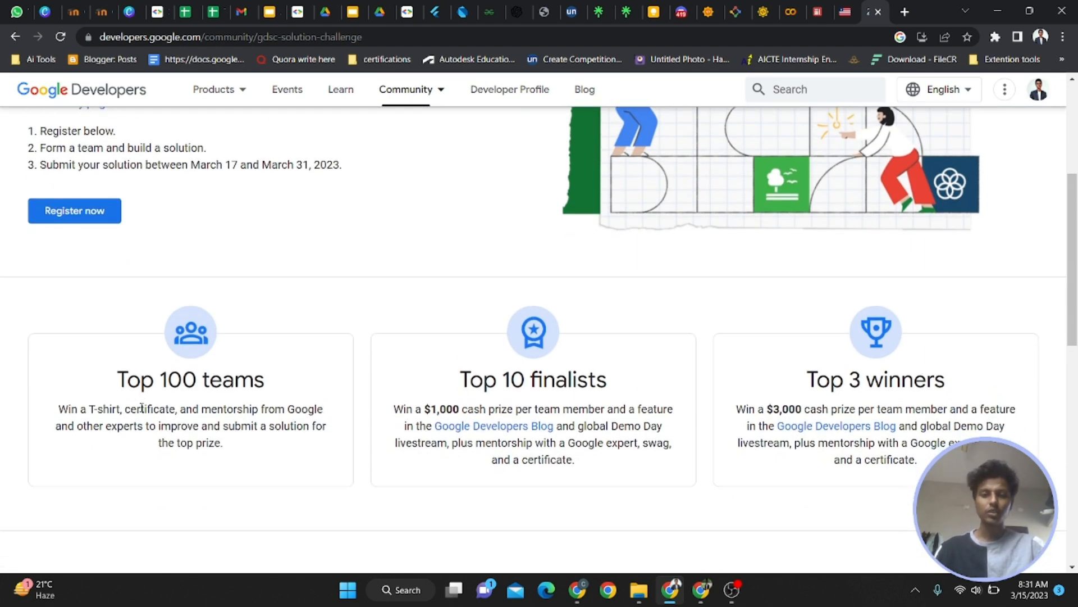
drag(117, 379, 260, 409)
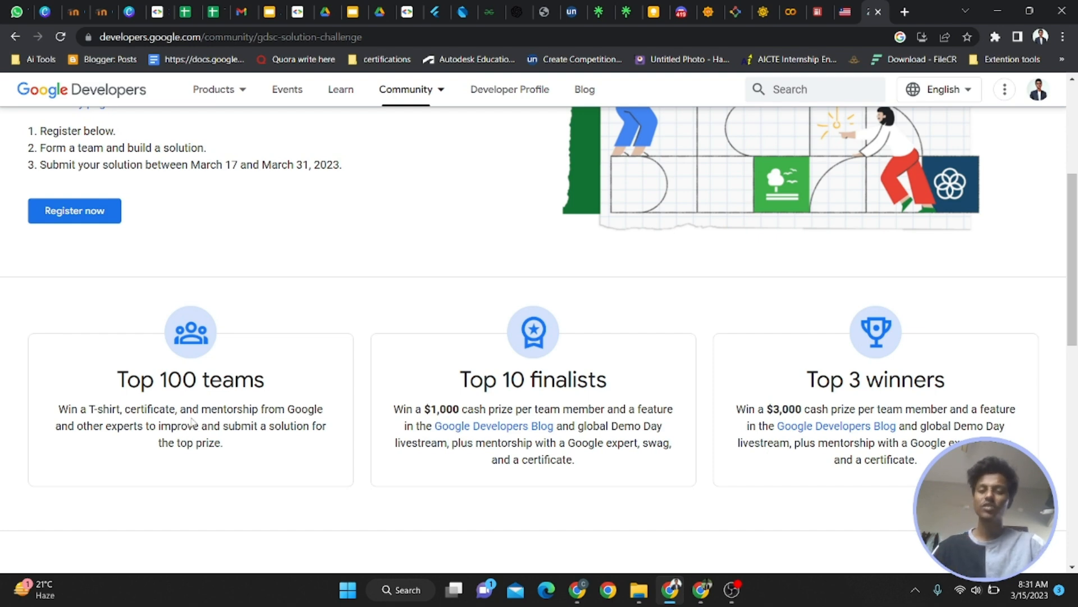
scroll(down, 3)
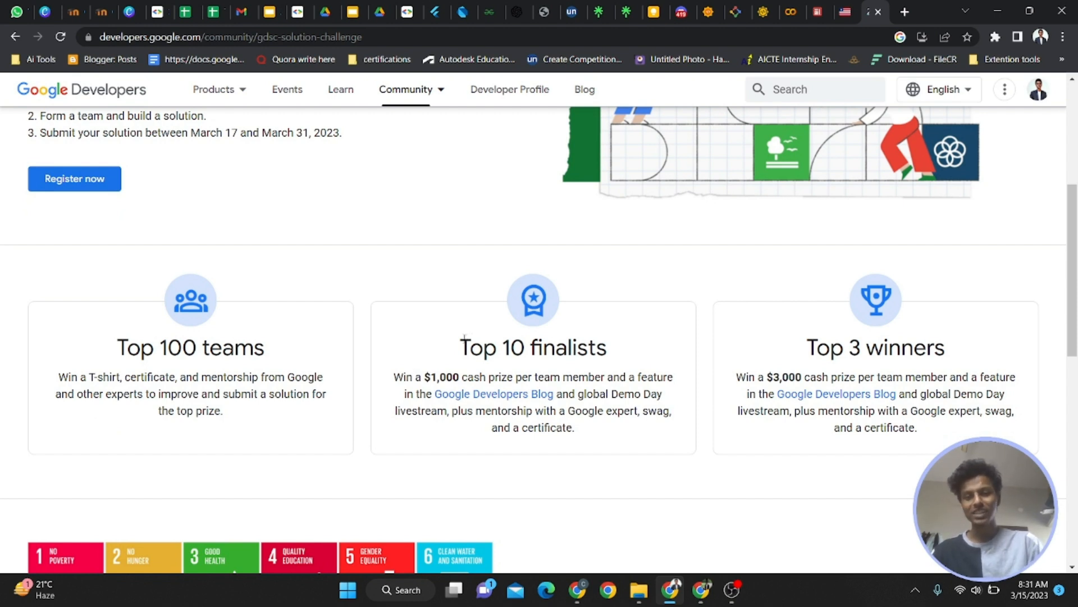
double_click(436, 377)
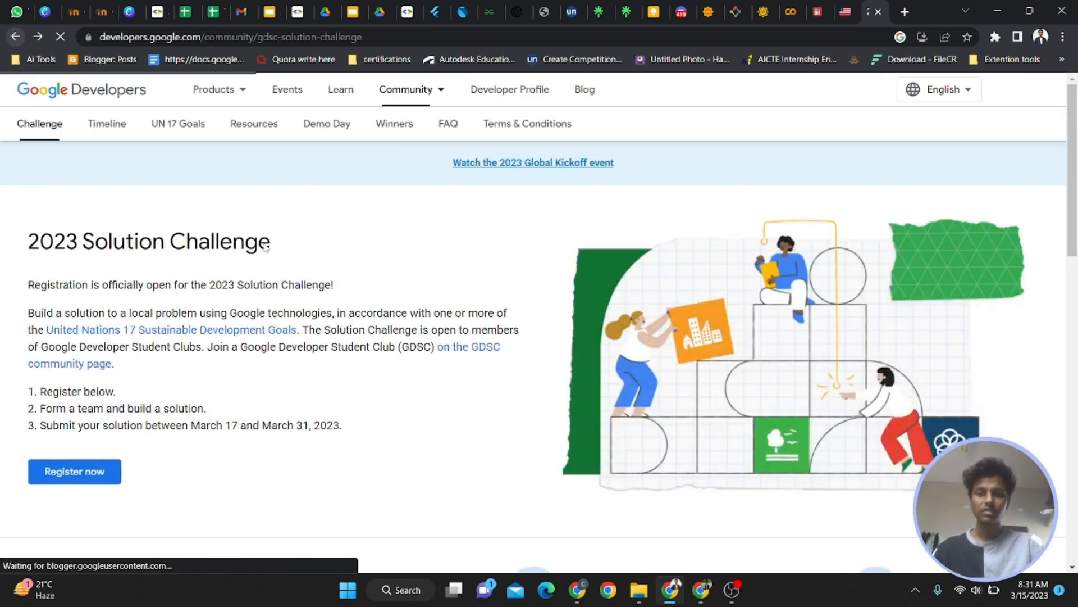
scroll(down, 3)
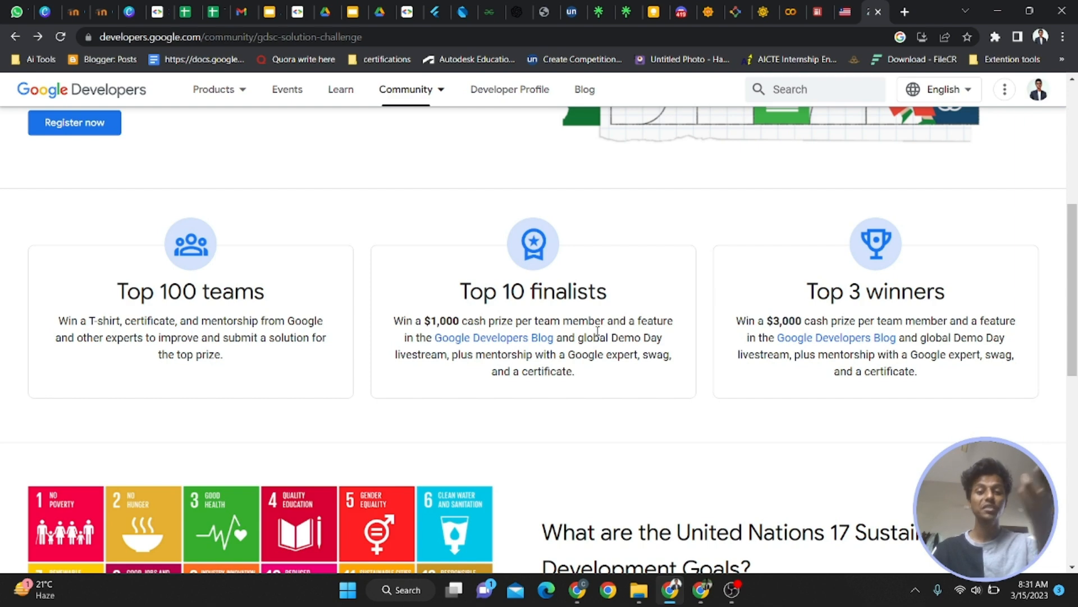
scroll(down, 3)
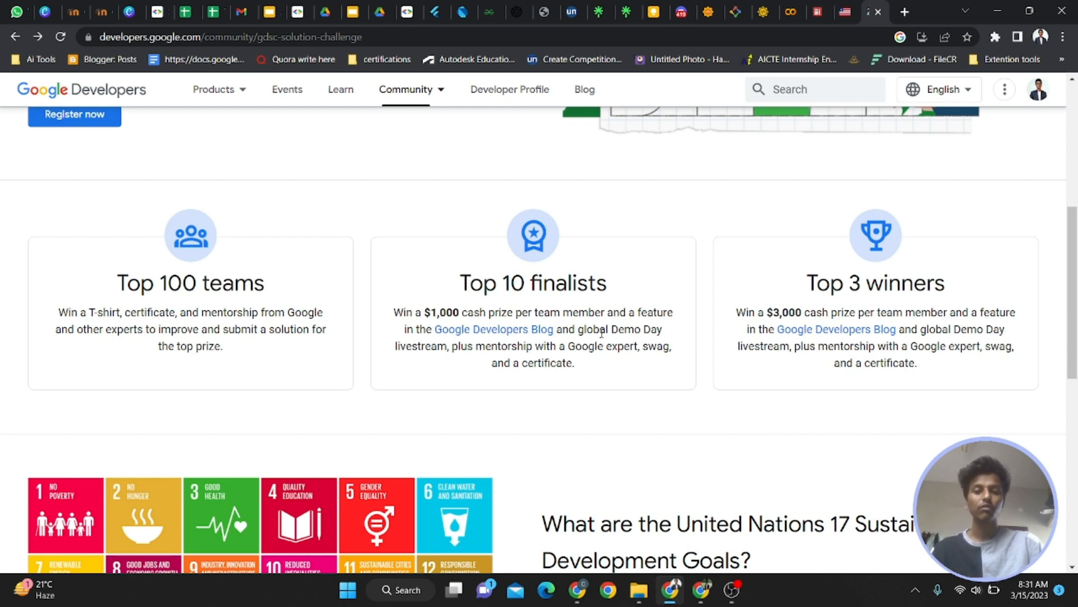
scroll(down, 3)
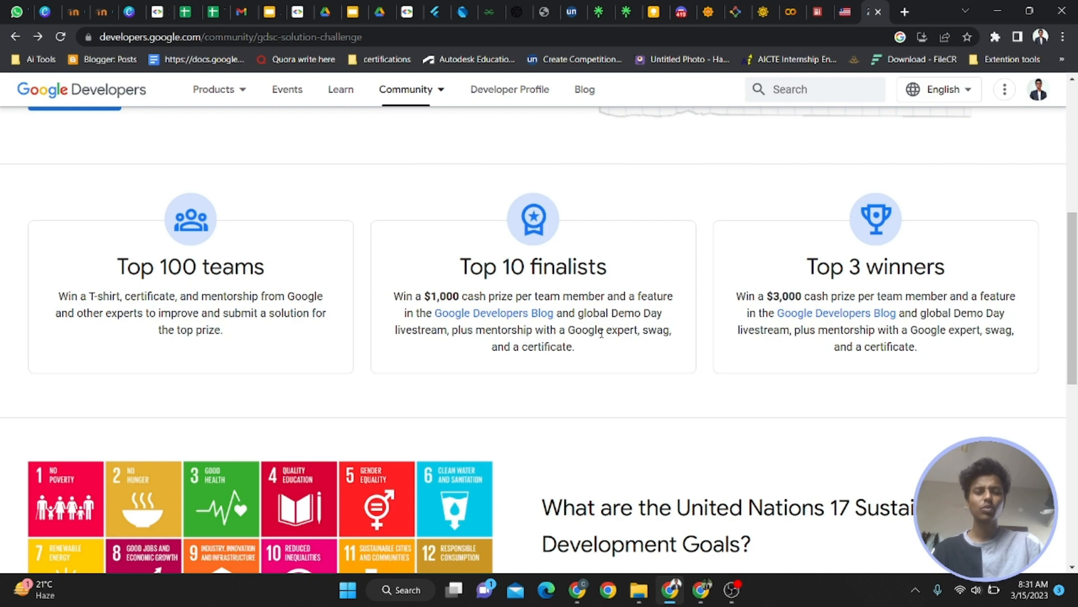
scroll(down, 3)
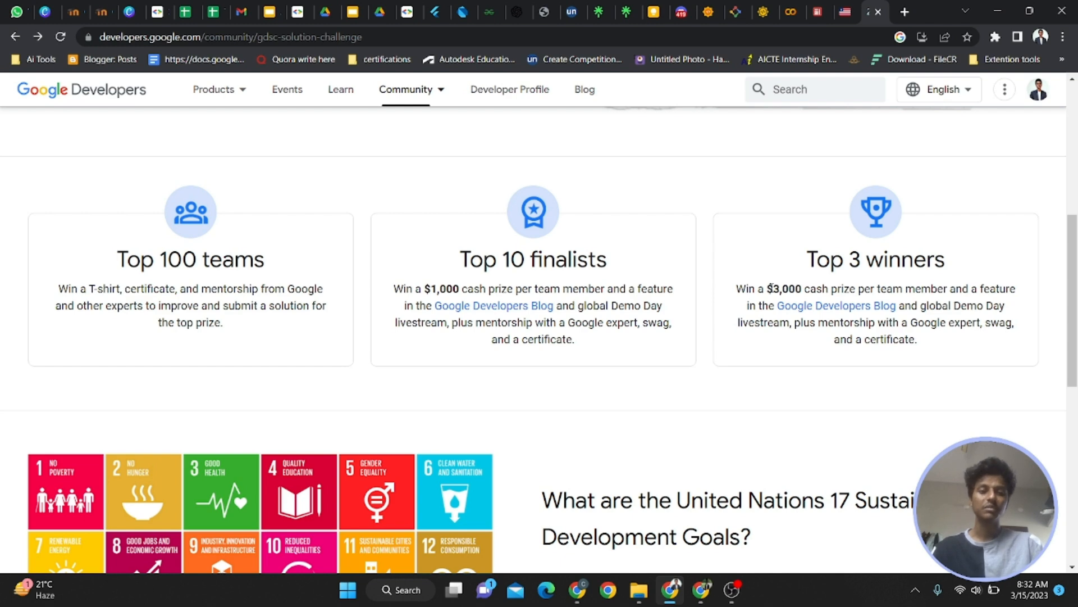
scroll(down, 3)
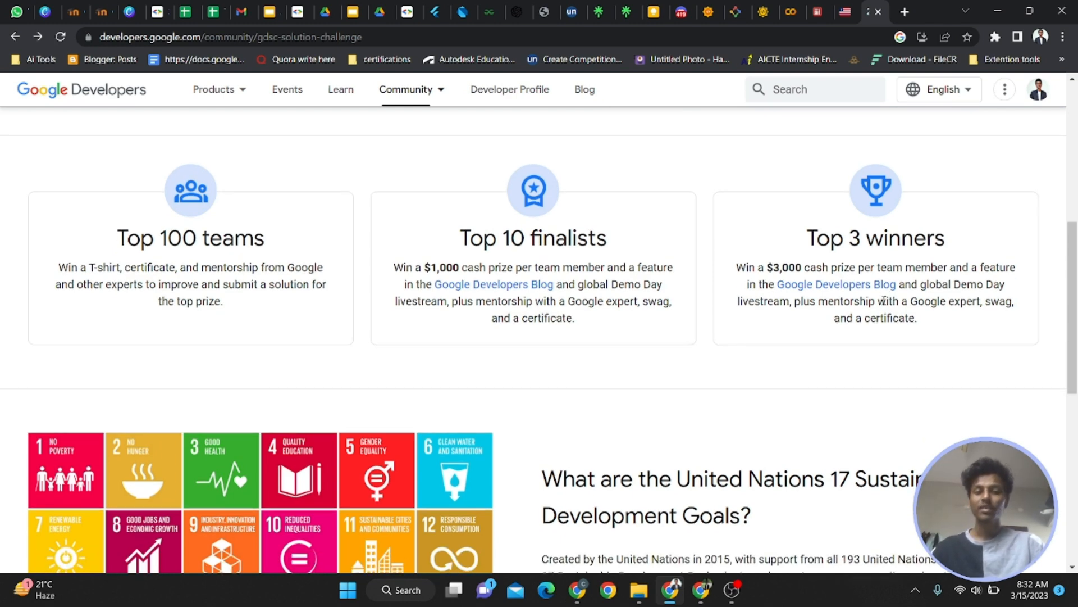
scroll(down, 3)
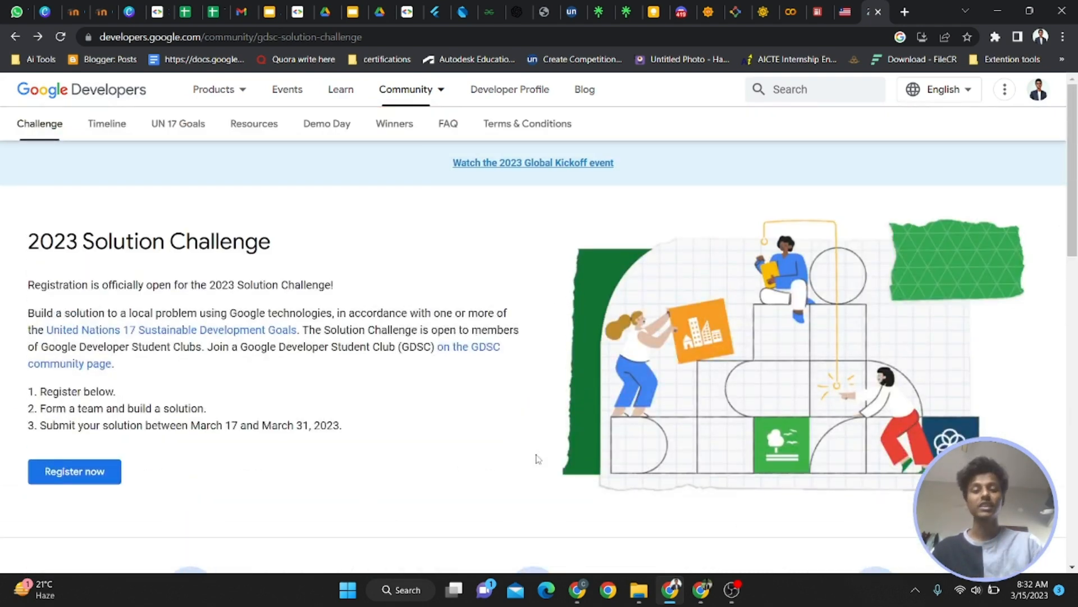
Open the Timeline tab and scroll through the Solution Challenge's nine steps
scroll(down, 3)
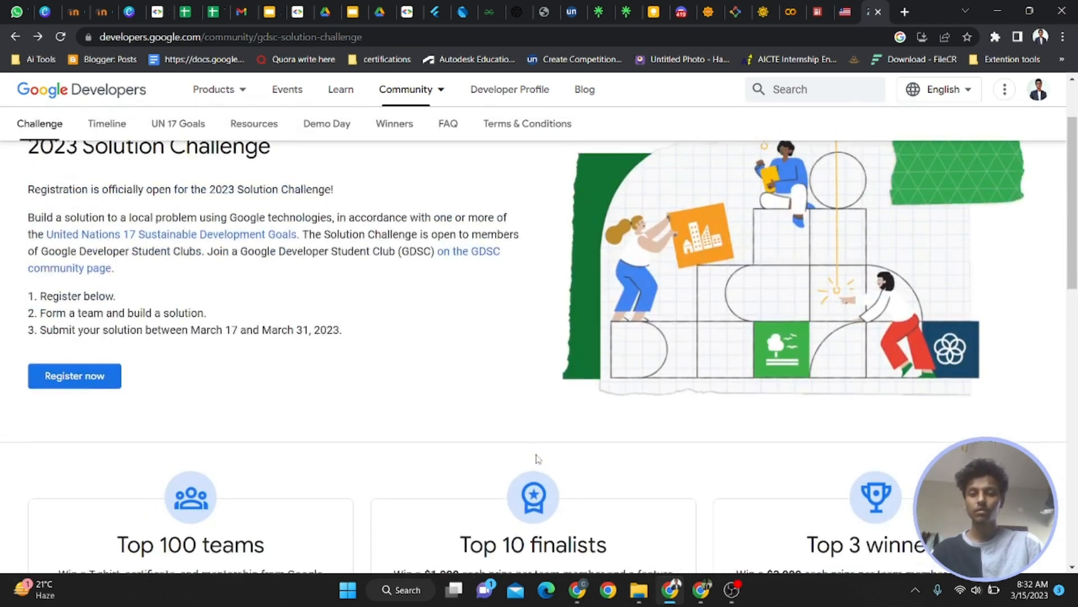
scroll(up, 3)
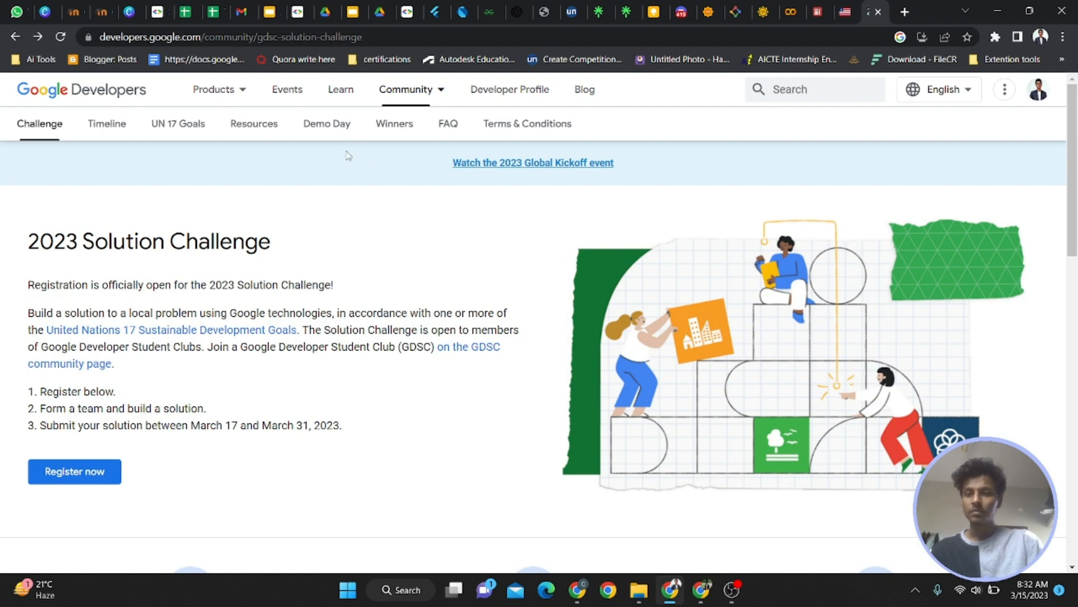
click(106, 123)
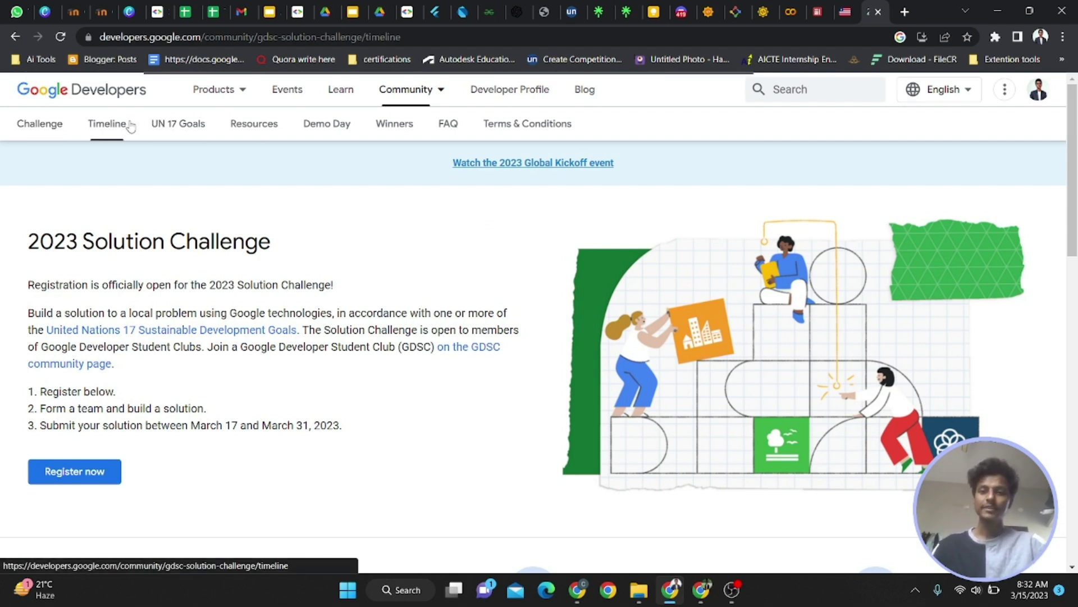
scroll(down, 3)
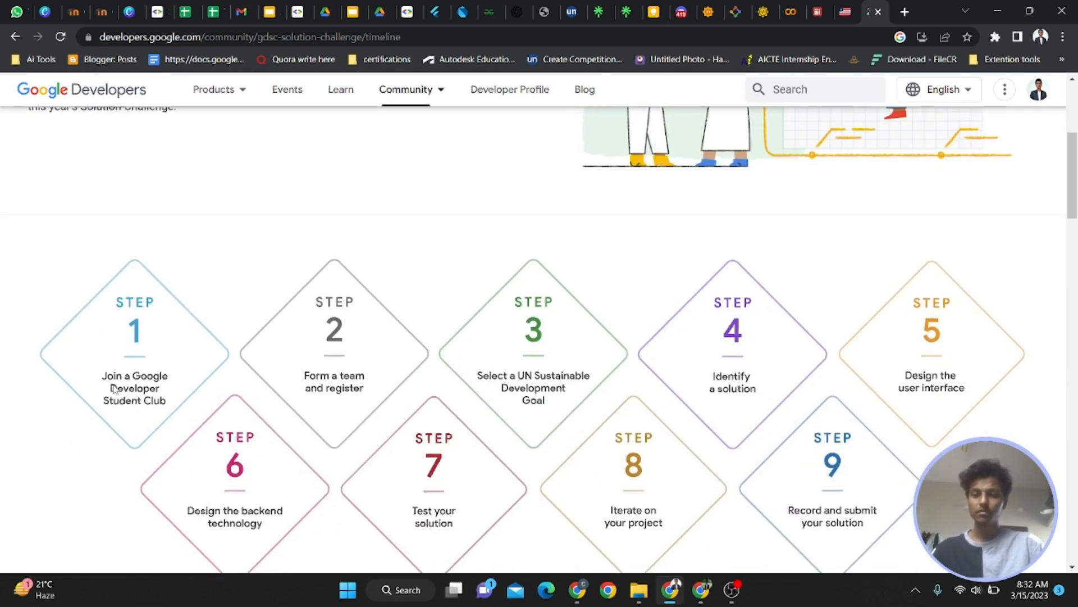
scroll(down, 3)
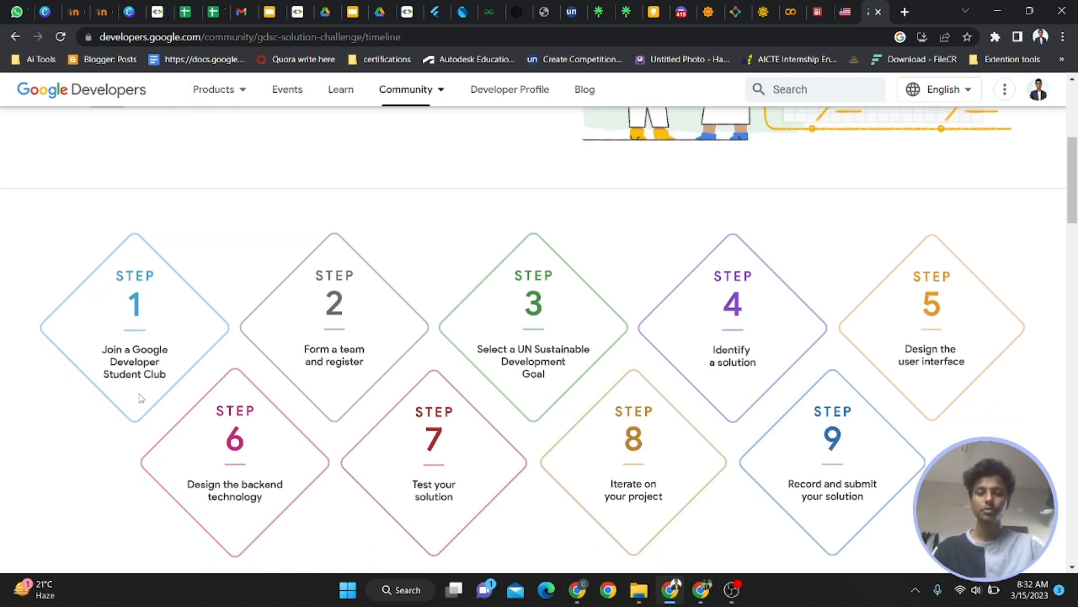
scroll(down, 3)
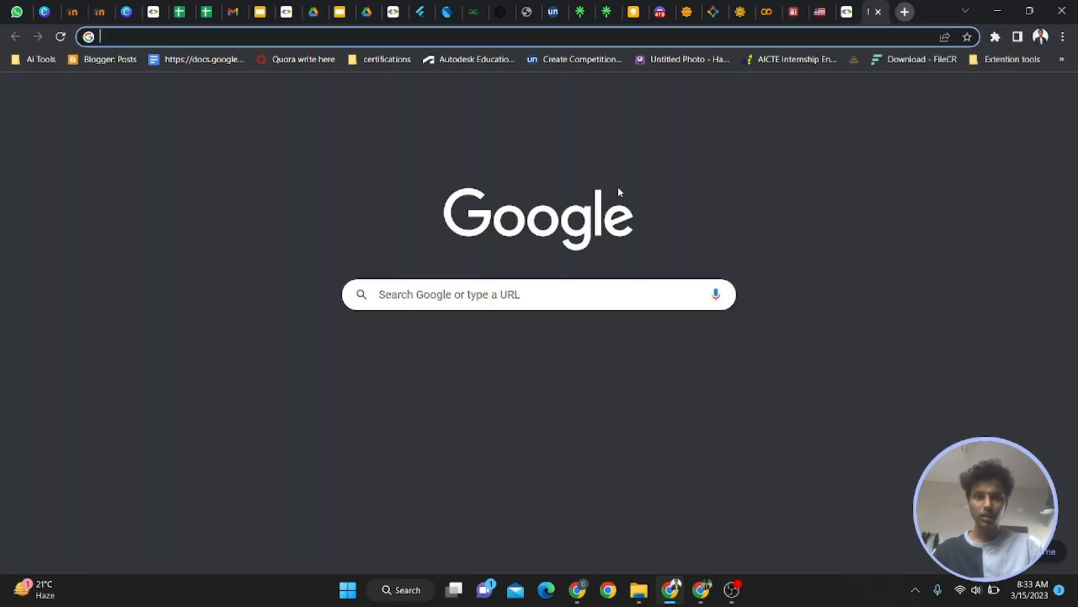
Search 'gdsc gni' and open the Guru Nanak Institutions Technical Campus chapter result
text(GDSC)
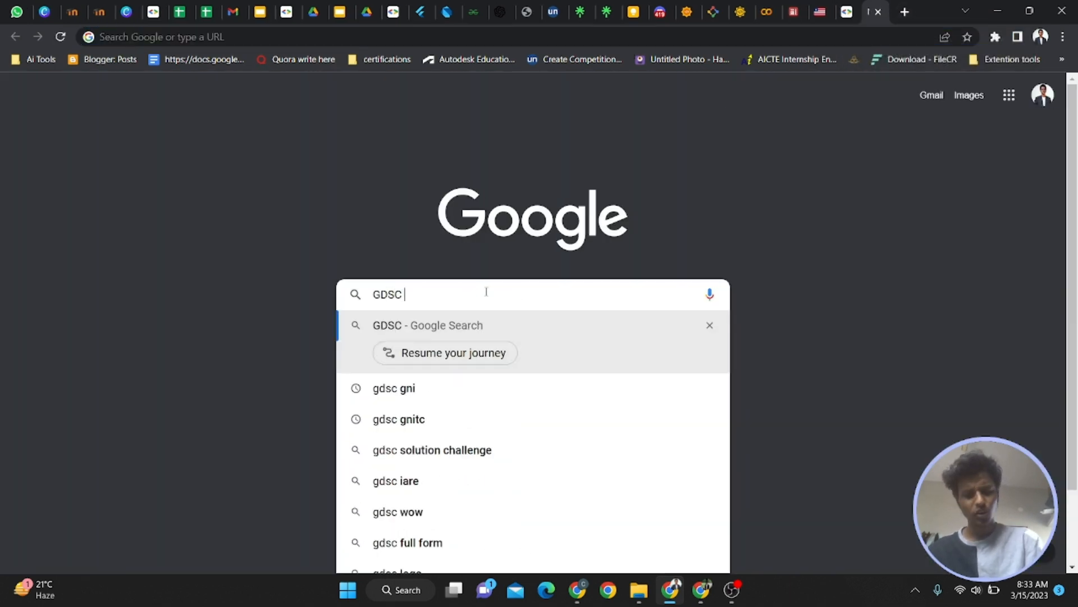
click(394, 388)
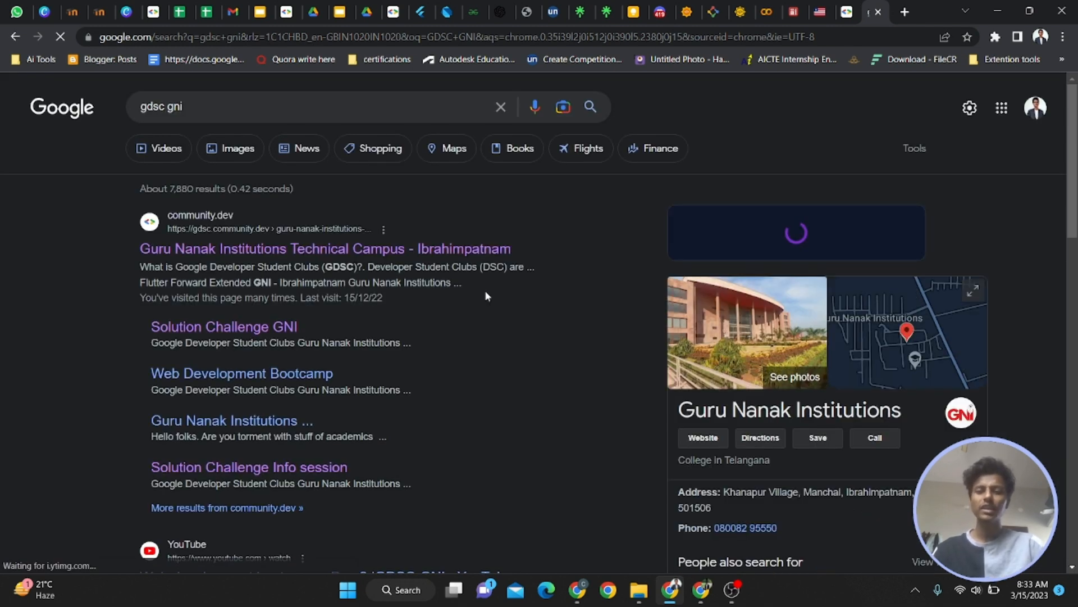
mouse_move(452, 257)
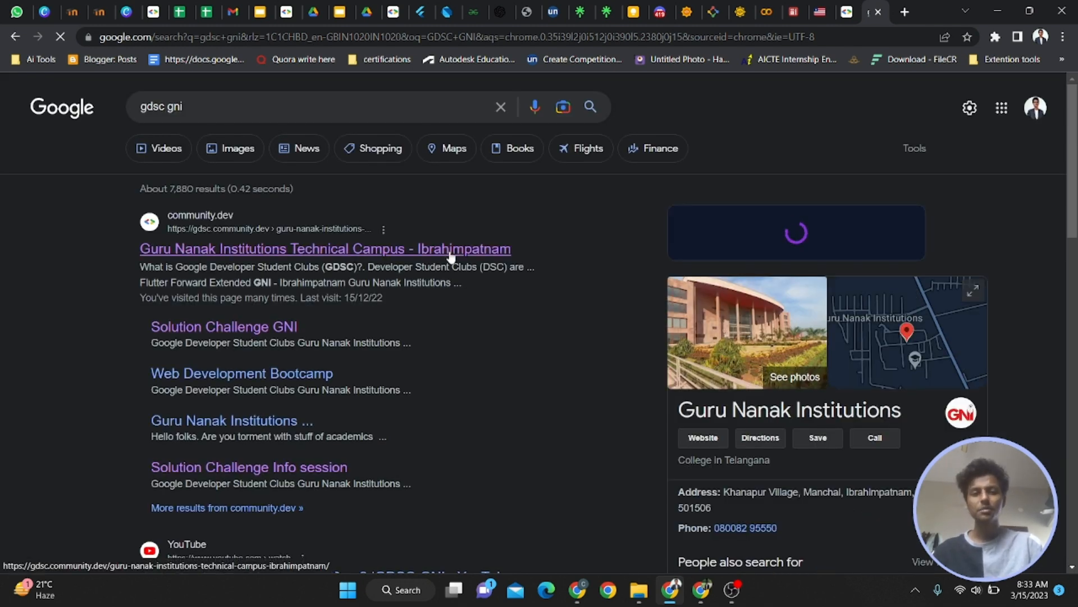
click(325, 249)
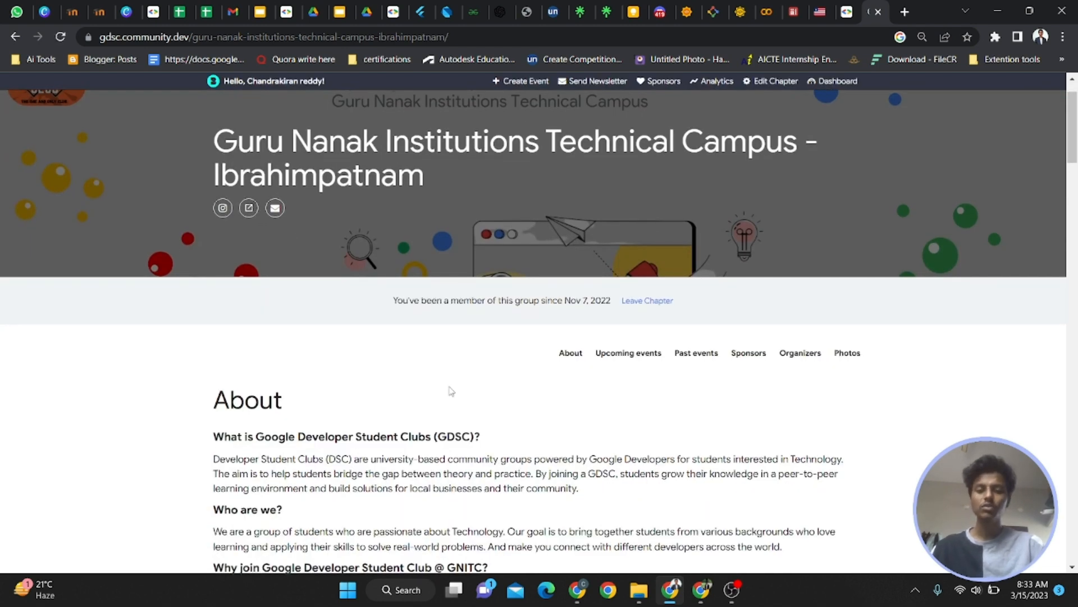
mouse_move(585, 279)
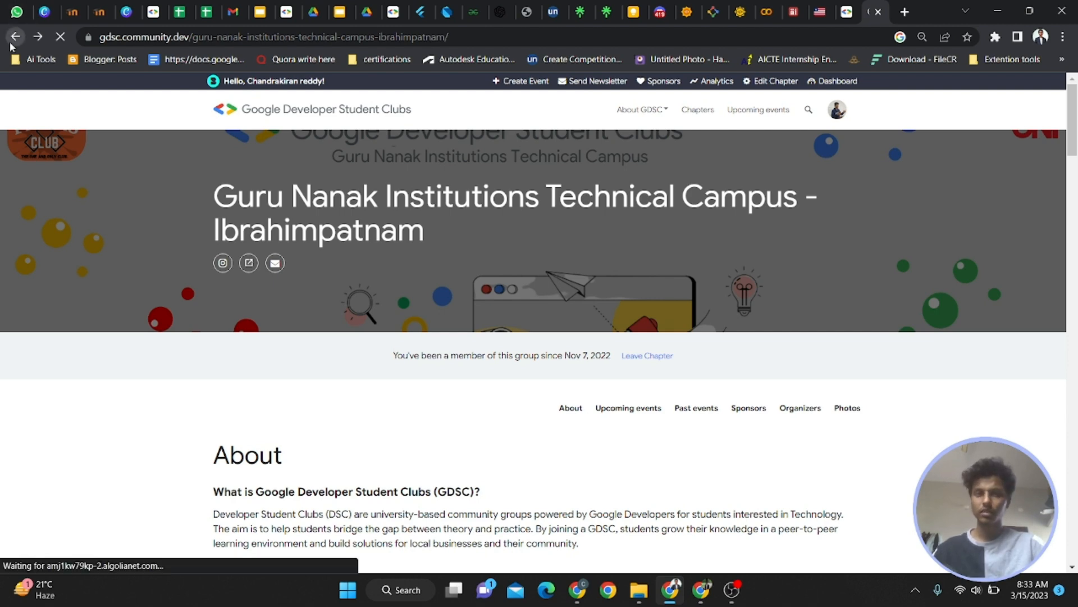
Go back to Google Developers and switch from the Challenge tab to the Timeline tab
click(19, 37)
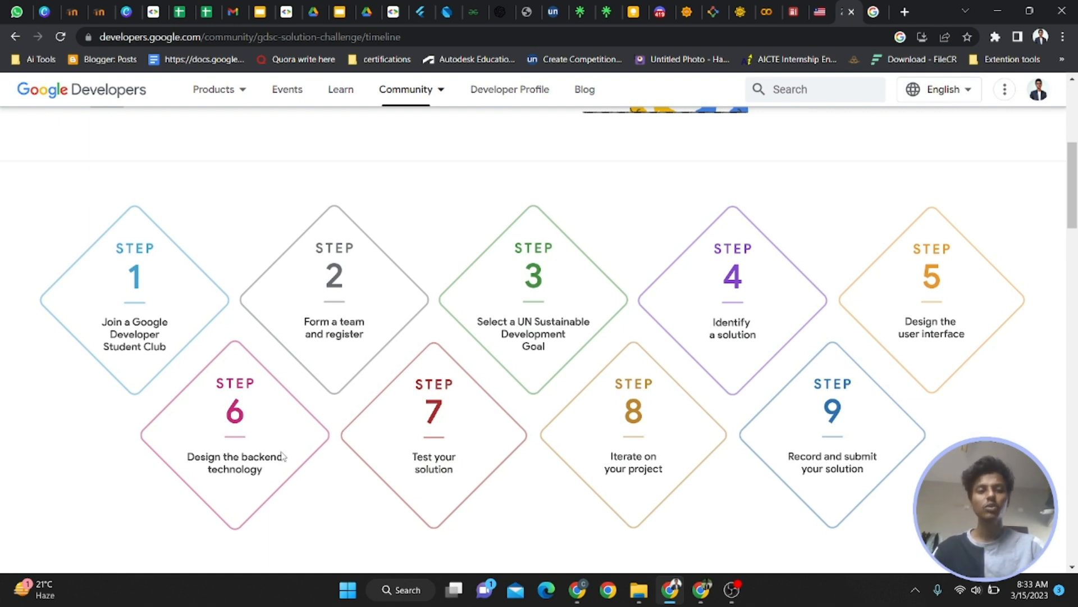
mouse_move(291, 217)
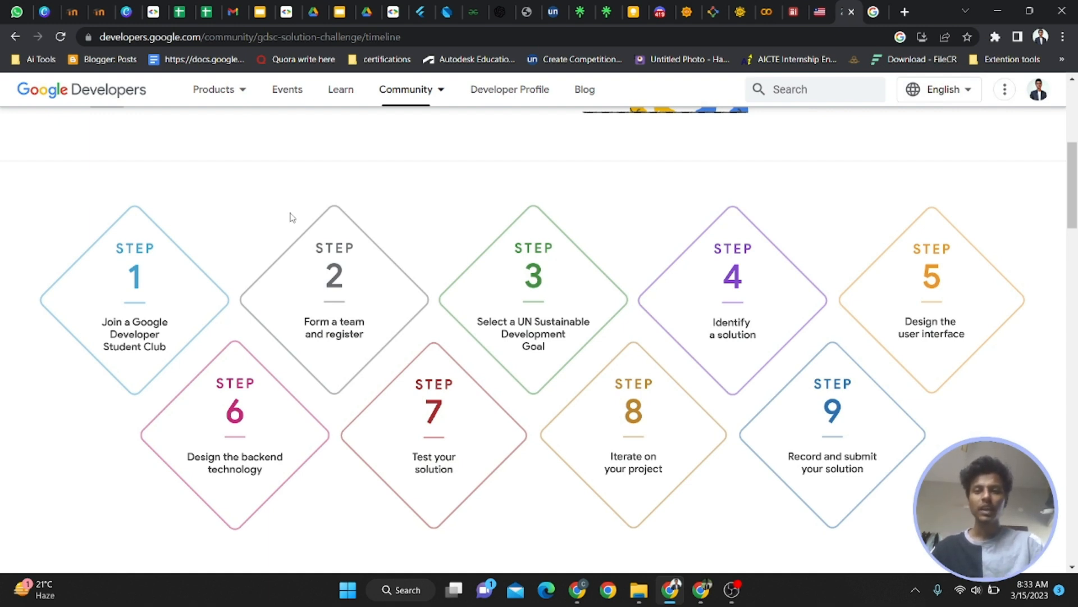
click(39, 167)
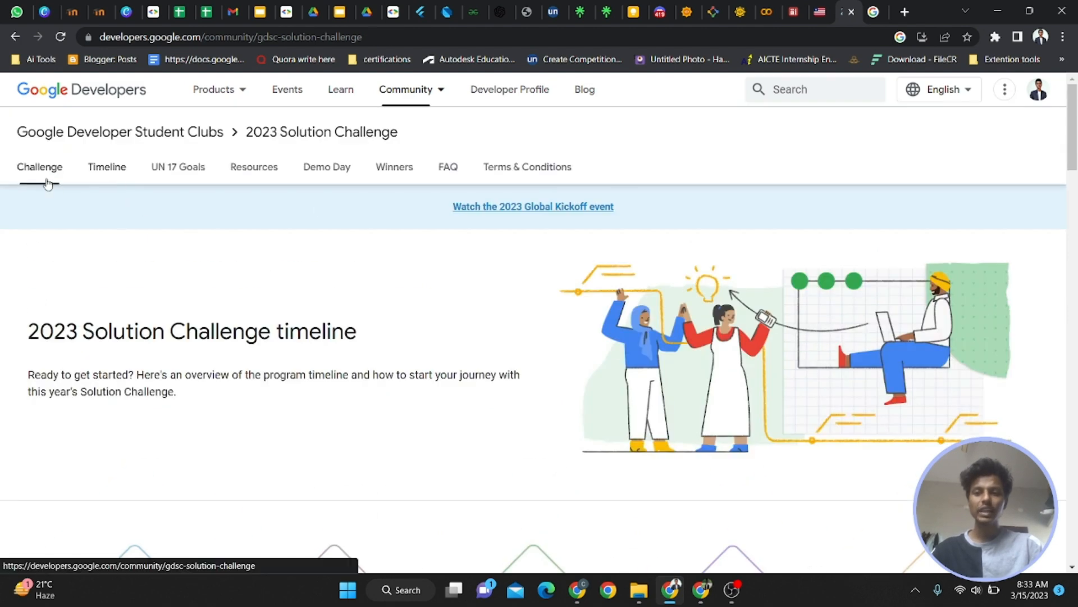
click(39, 166)
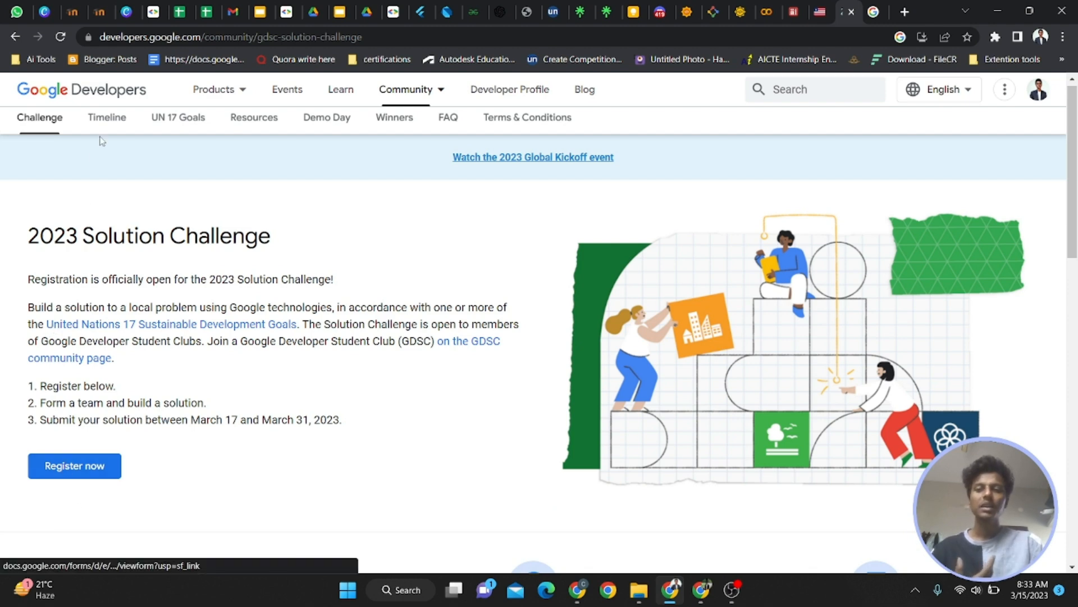
click(106, 118)
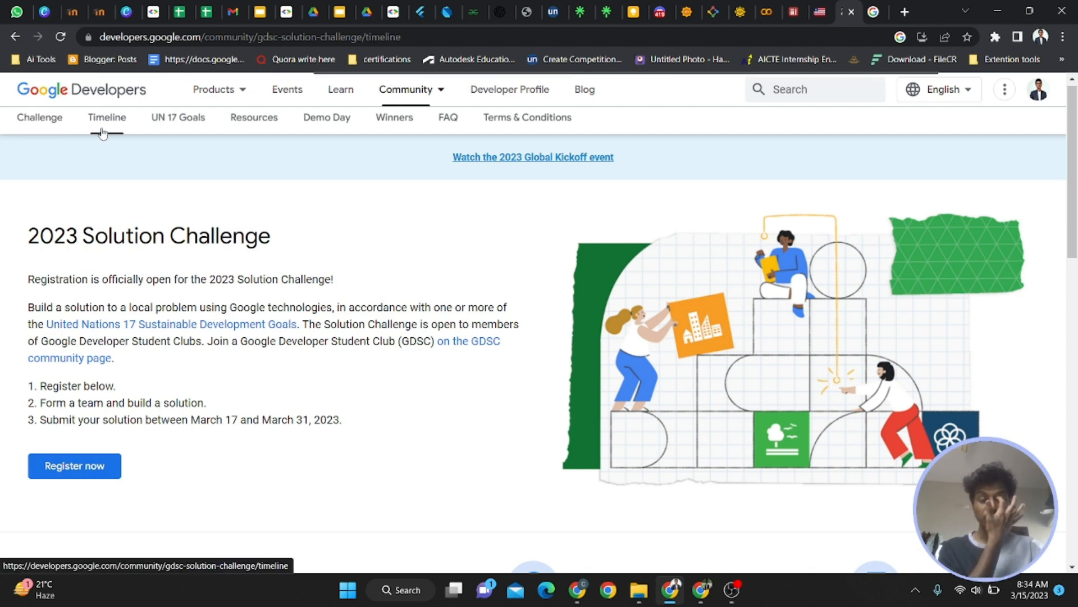
click(107, 118)
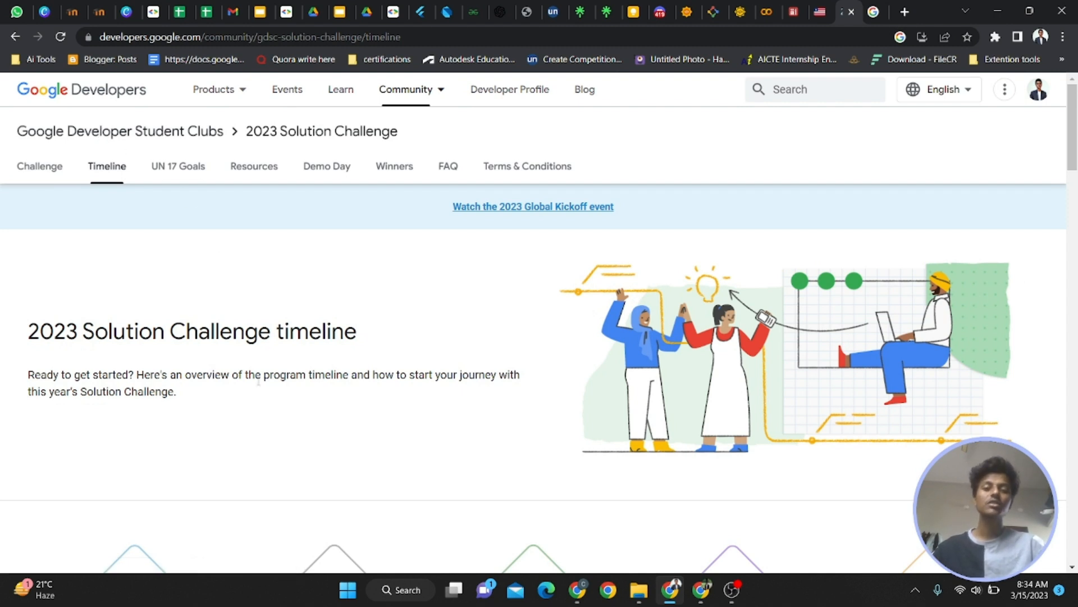
Scroll the timeline down through the Get started and Finalize sections
scroll(down, 3)
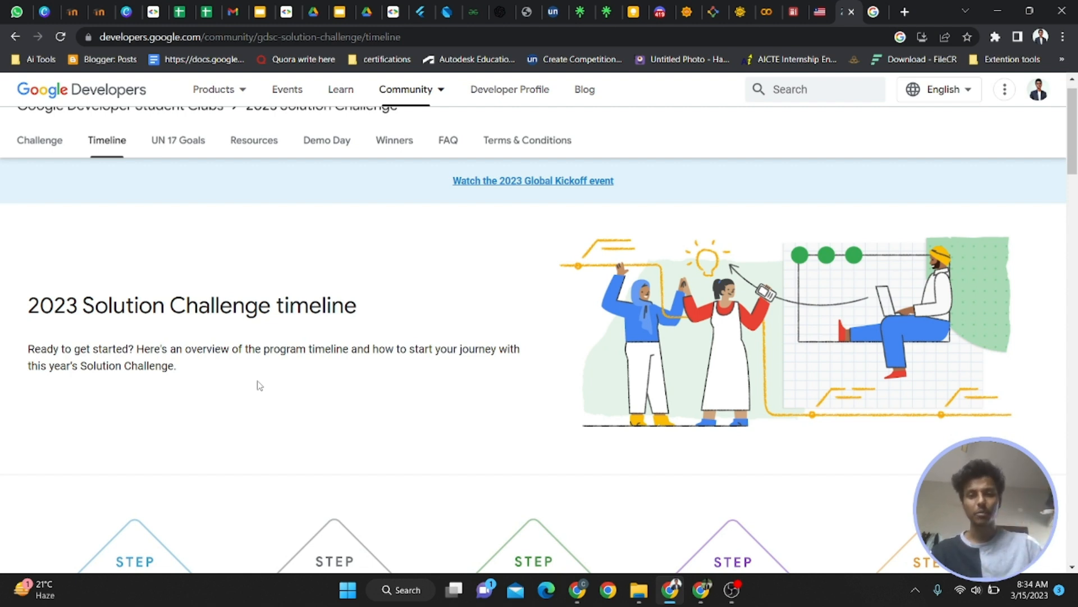
scroll(down, 3)
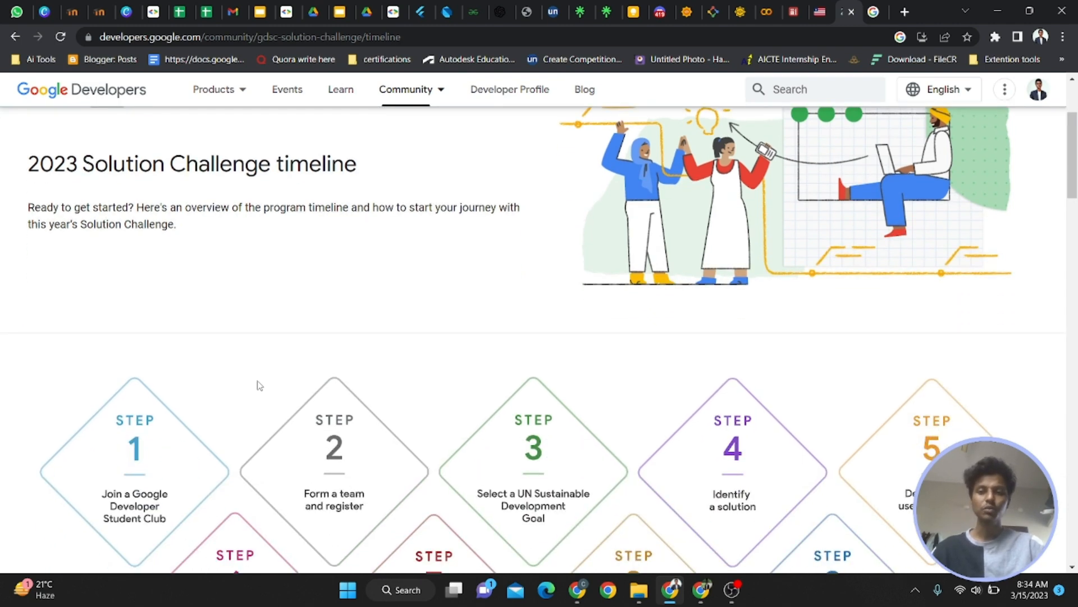
scroll(down, 3)
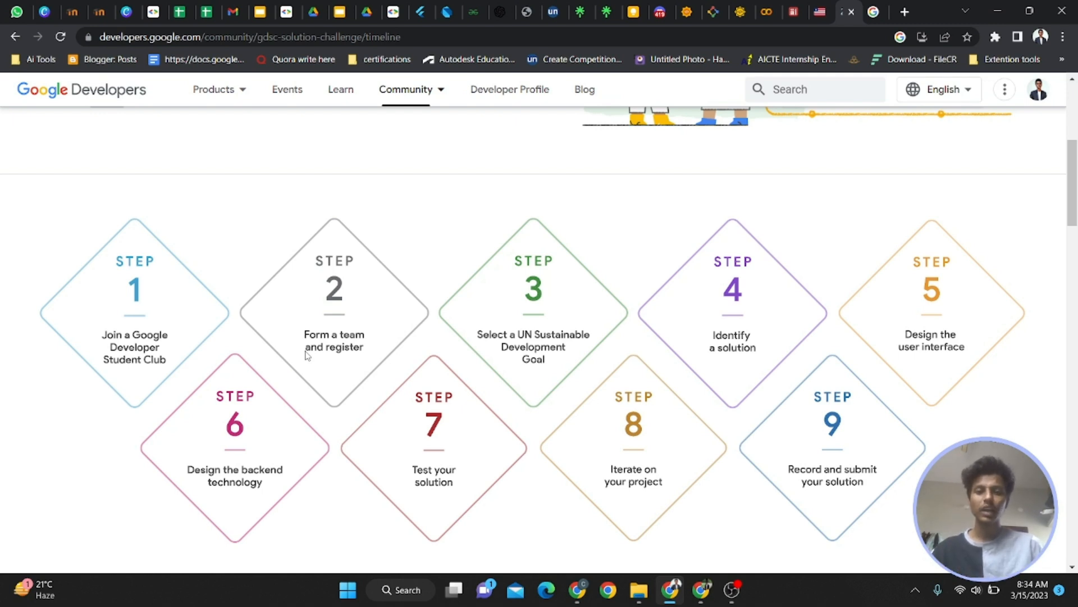
mouse_move(306, 338)
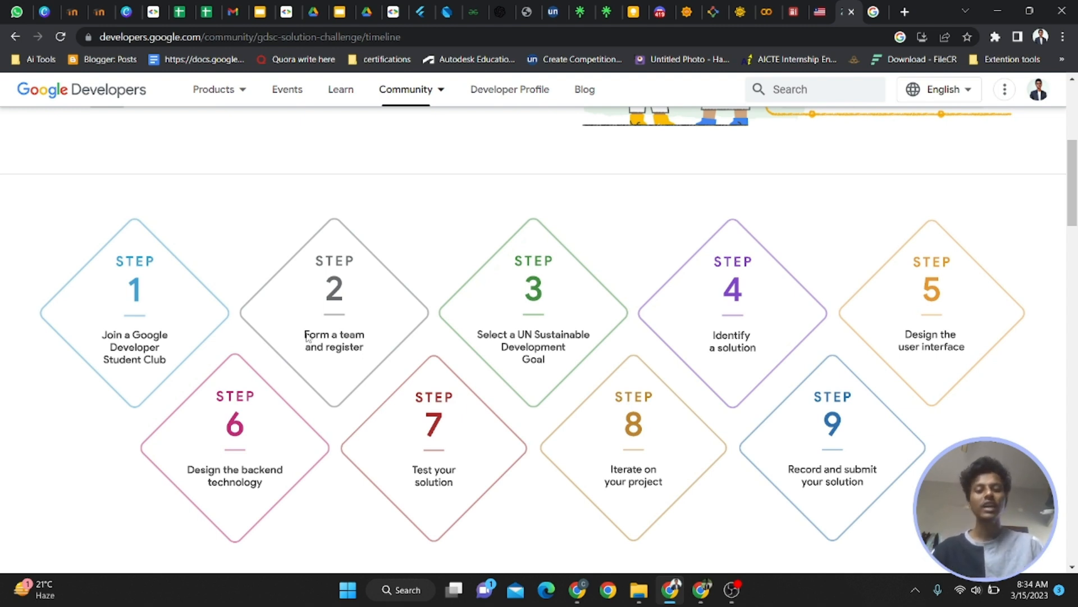
scroll(down, 3)
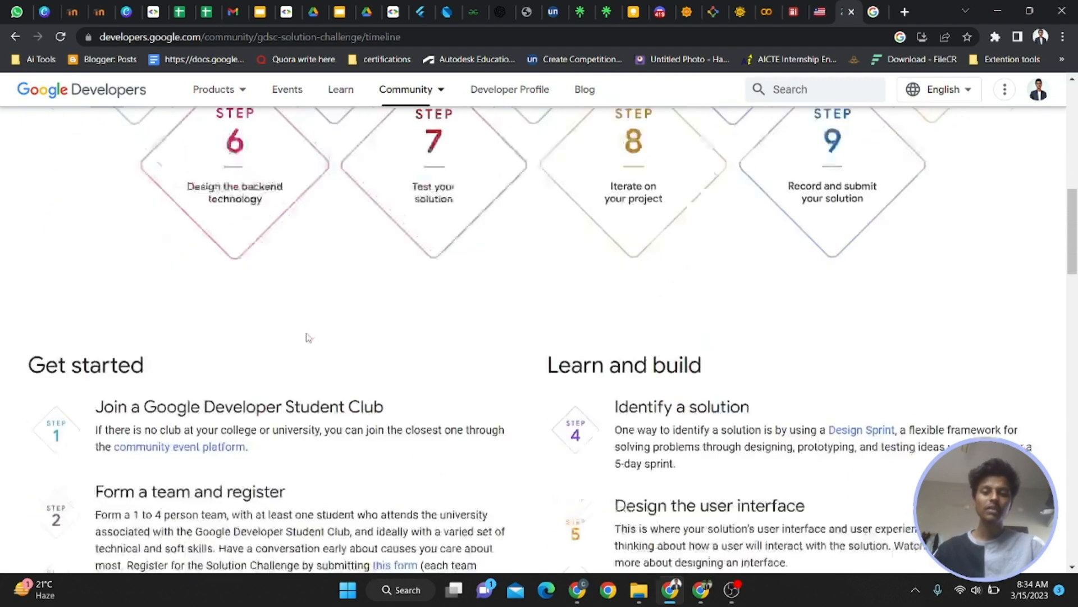
scroll(down, 3)
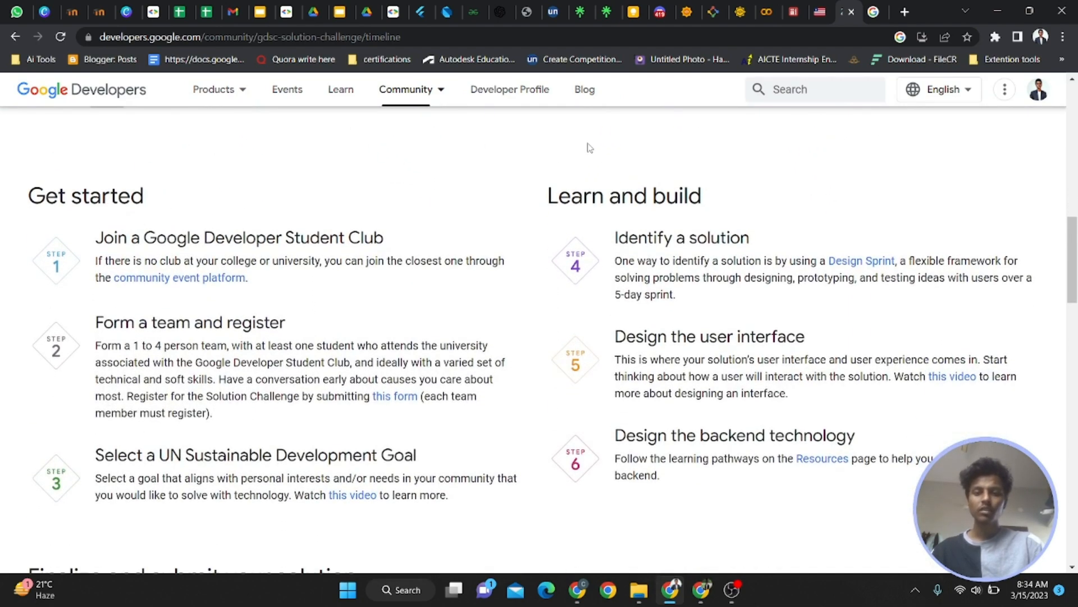
scroll(down, 3)
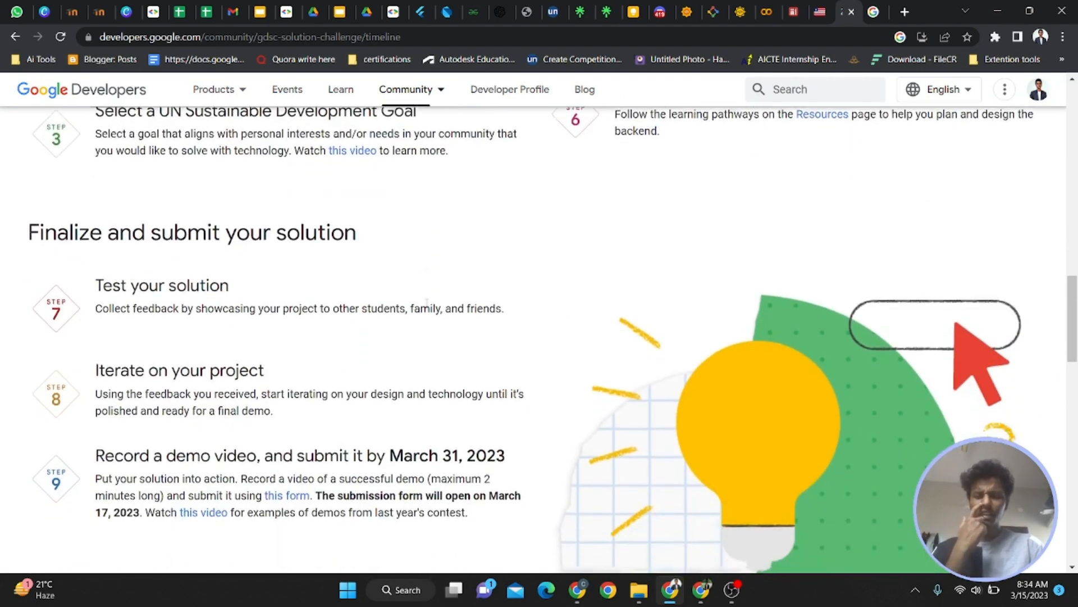
scroll(down, 3)
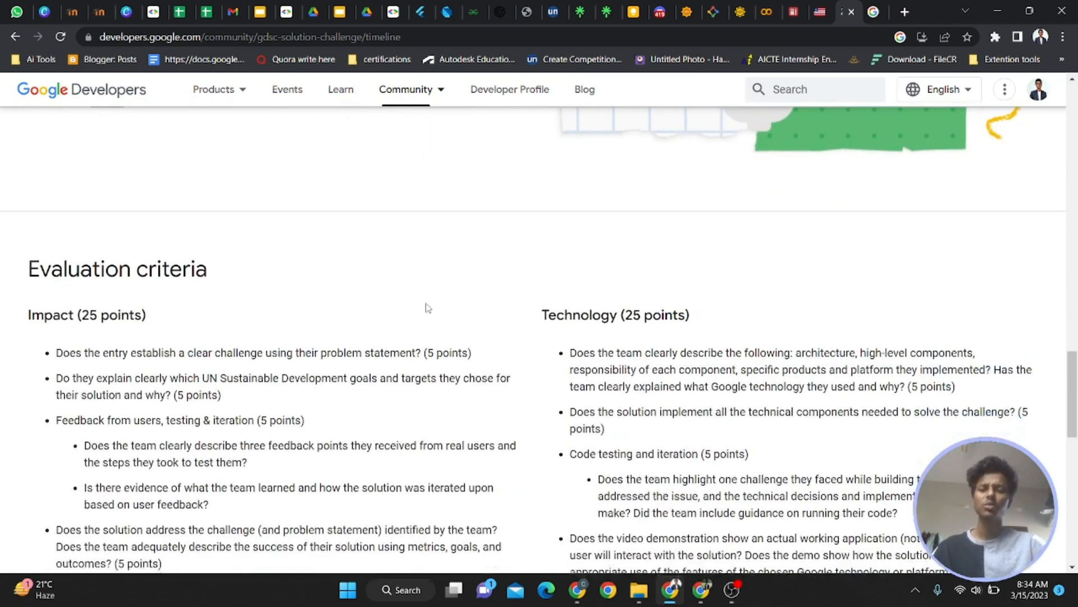
scroll(down, 3)
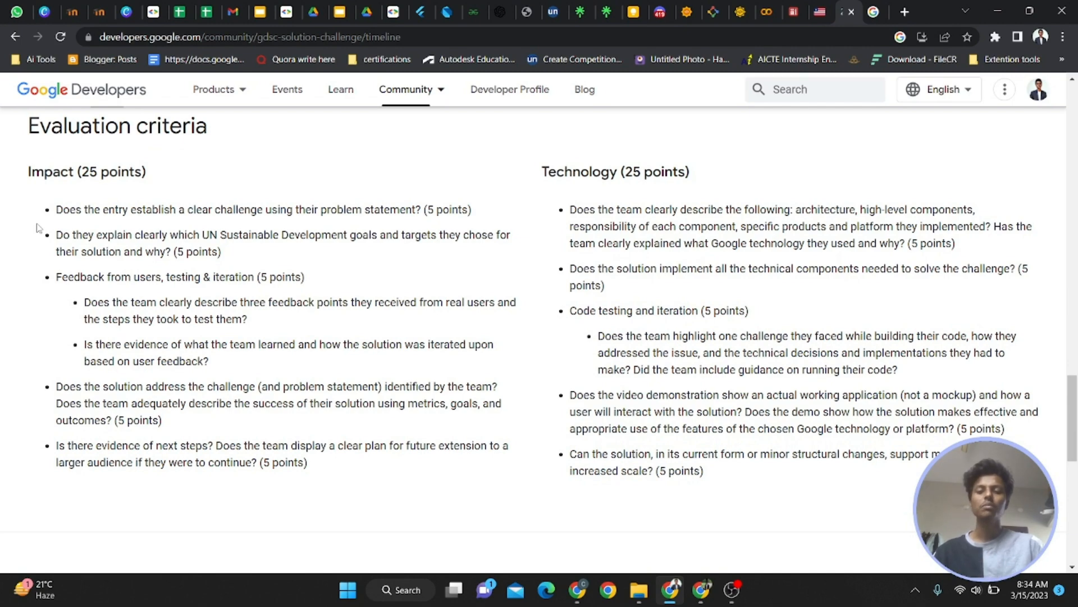
scroll(down, 3)
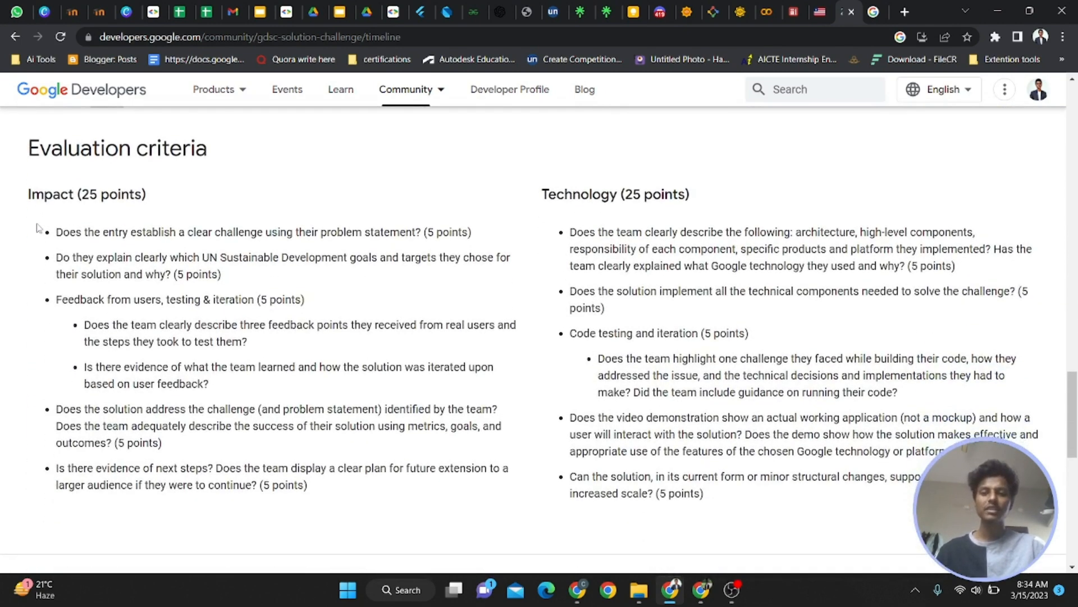
scroll(down, 3)
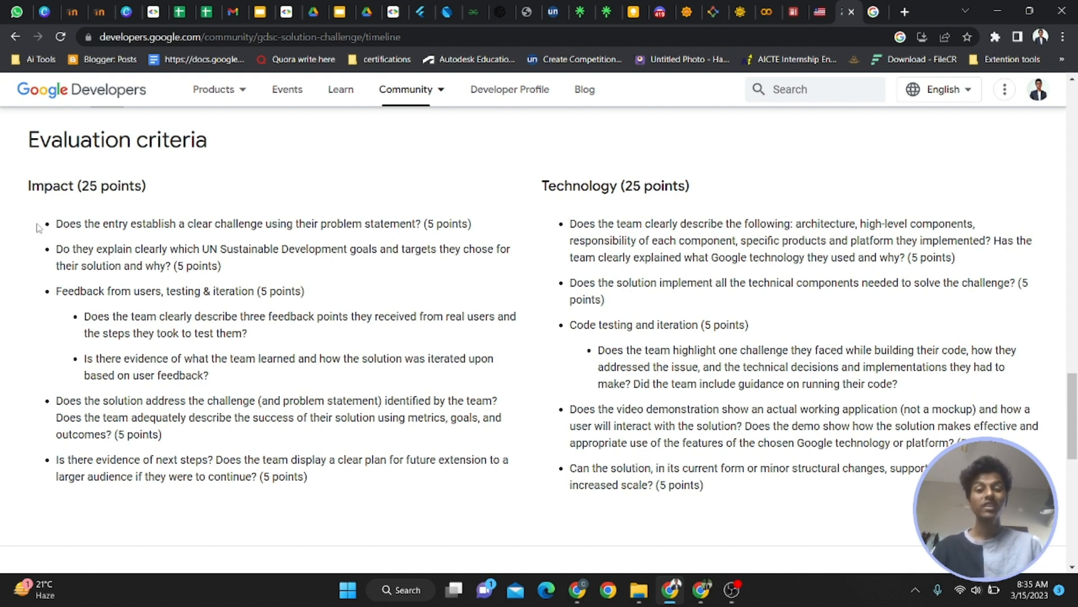
mouse_move(75, 161)
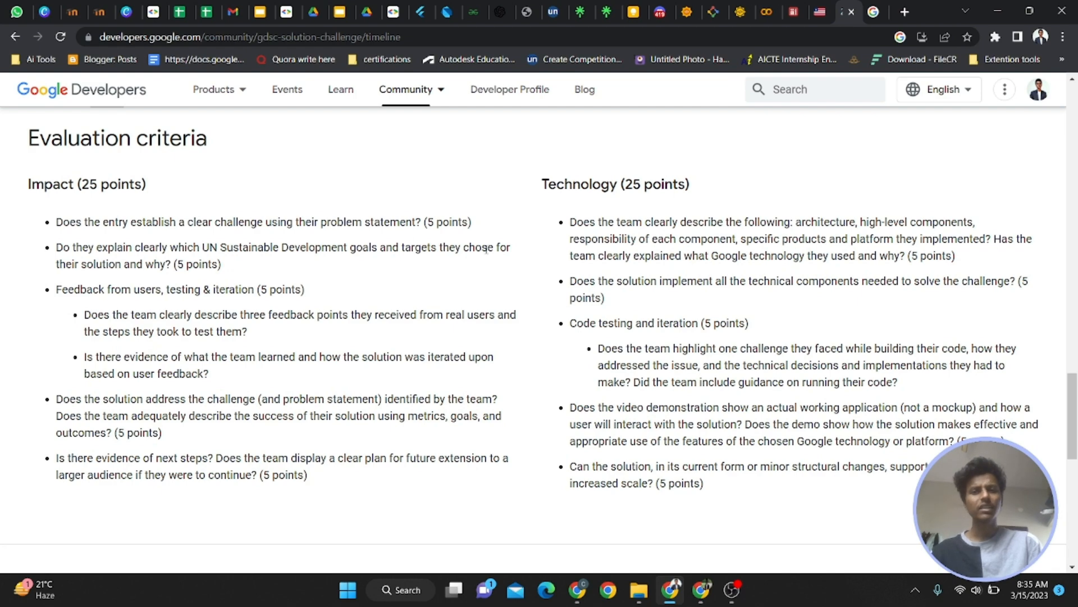
scroll(down, 3)
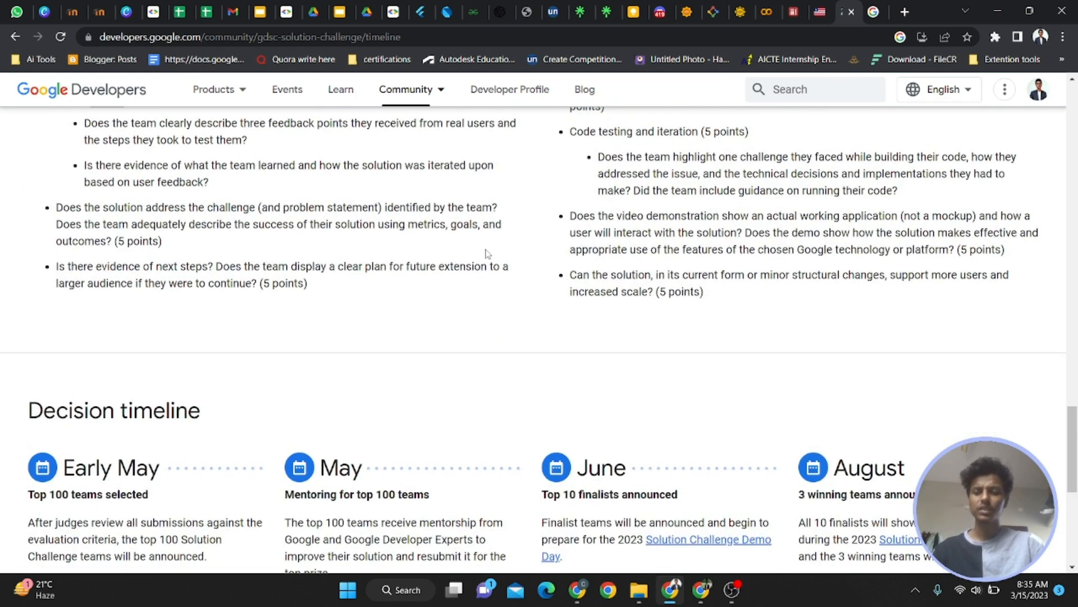
scroll(down, 3)
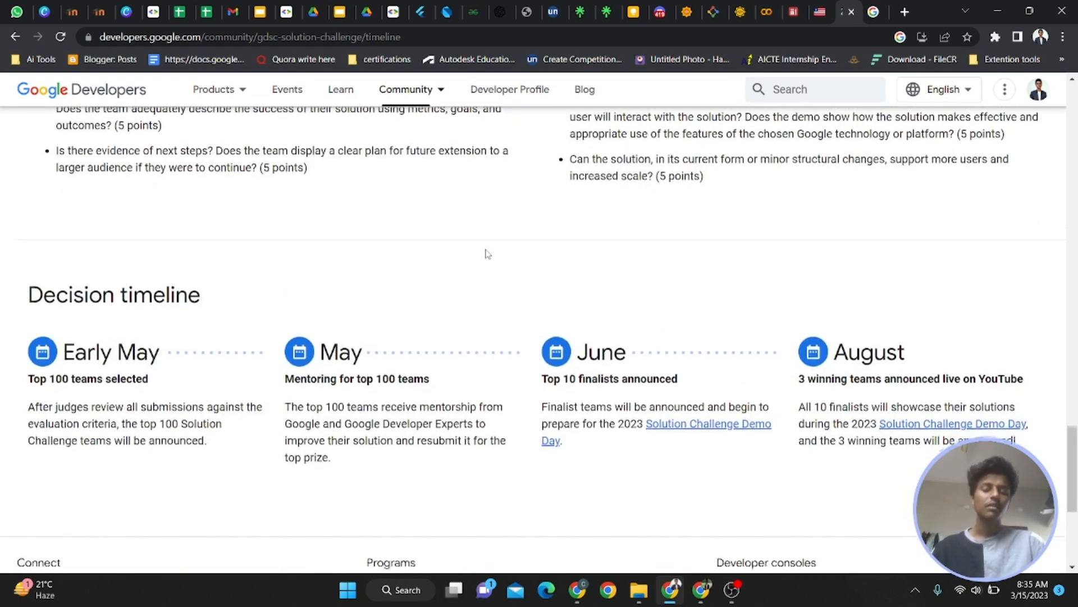
scroll(down, 3)
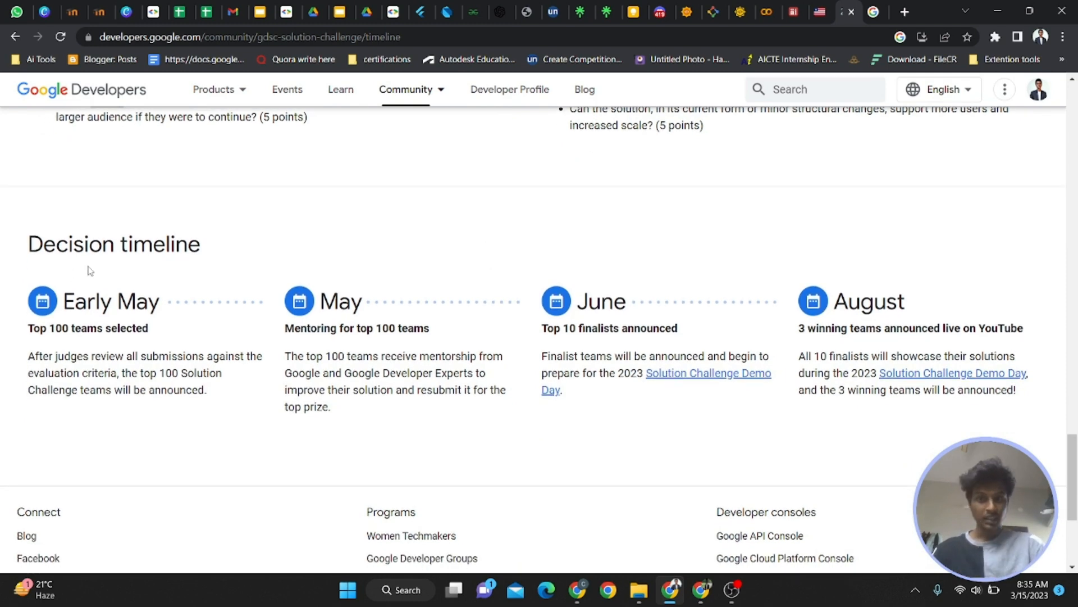
scroll(down, 3)
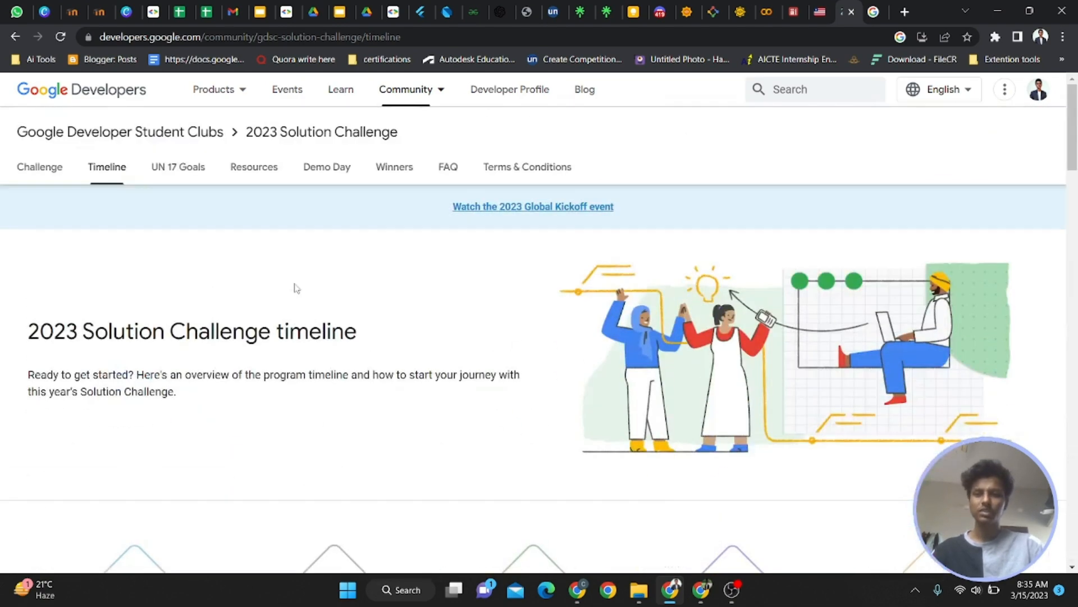
Browse the UN 17 Goals cards, view the No Poverty infographic, then return
click(178, 167)
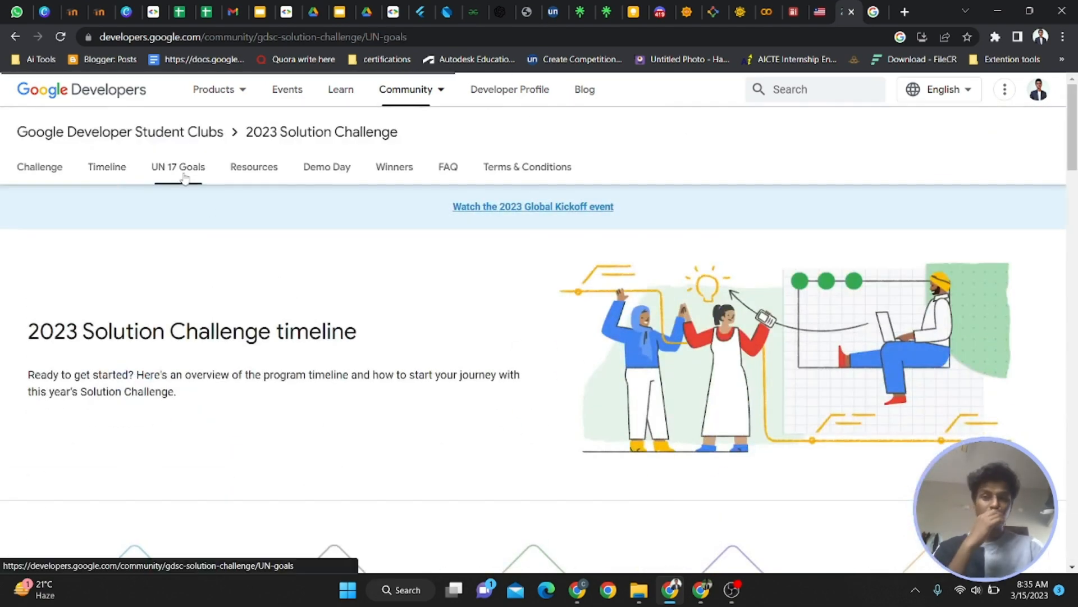
click(178, 167)
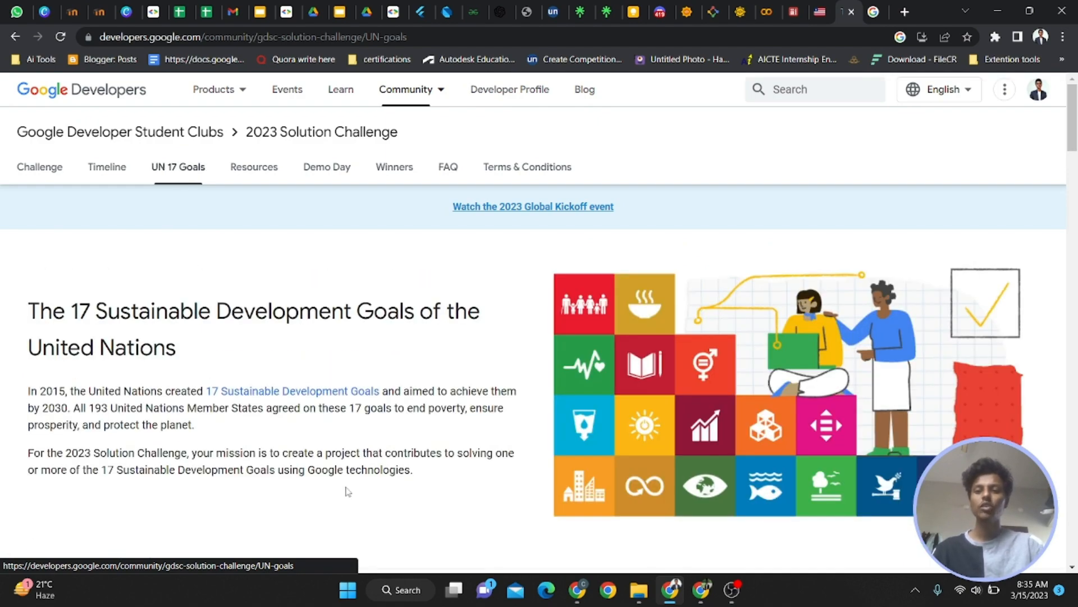
scroll(down, 3)
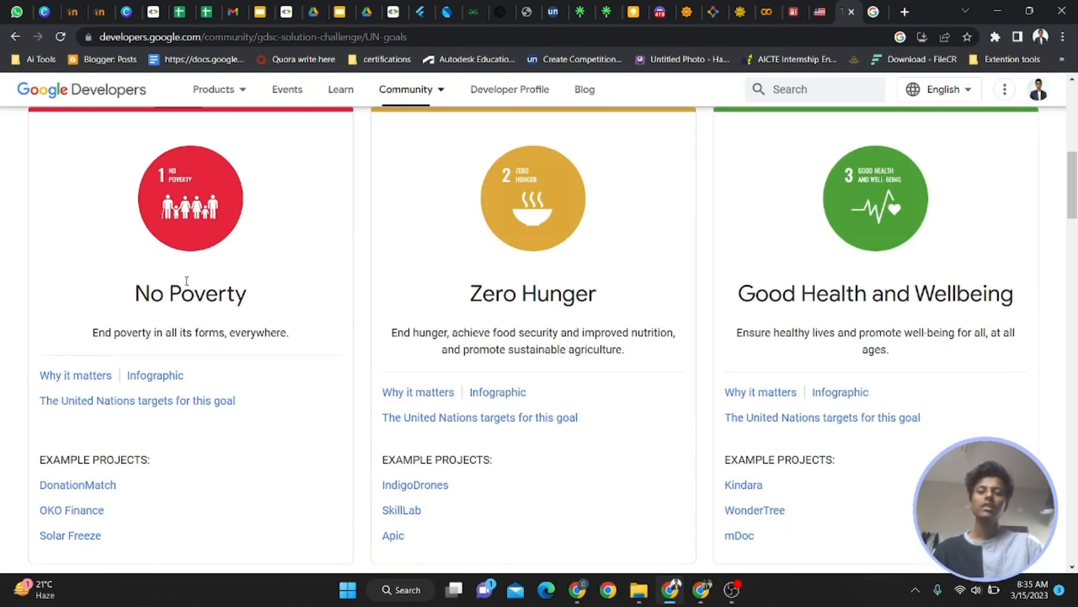
scroll(down, 3)
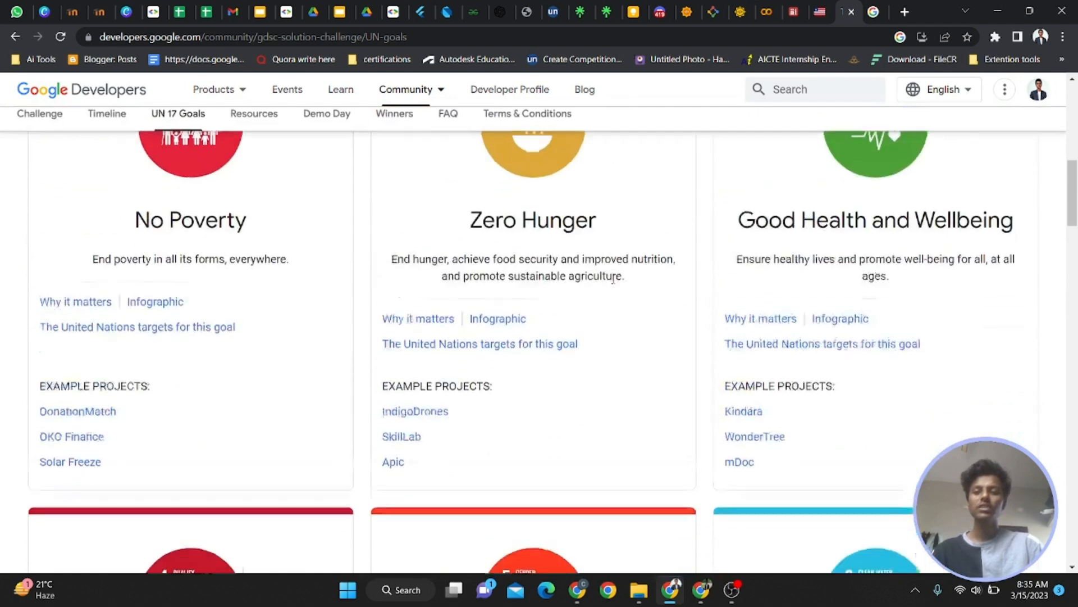
scroll(down, 3)
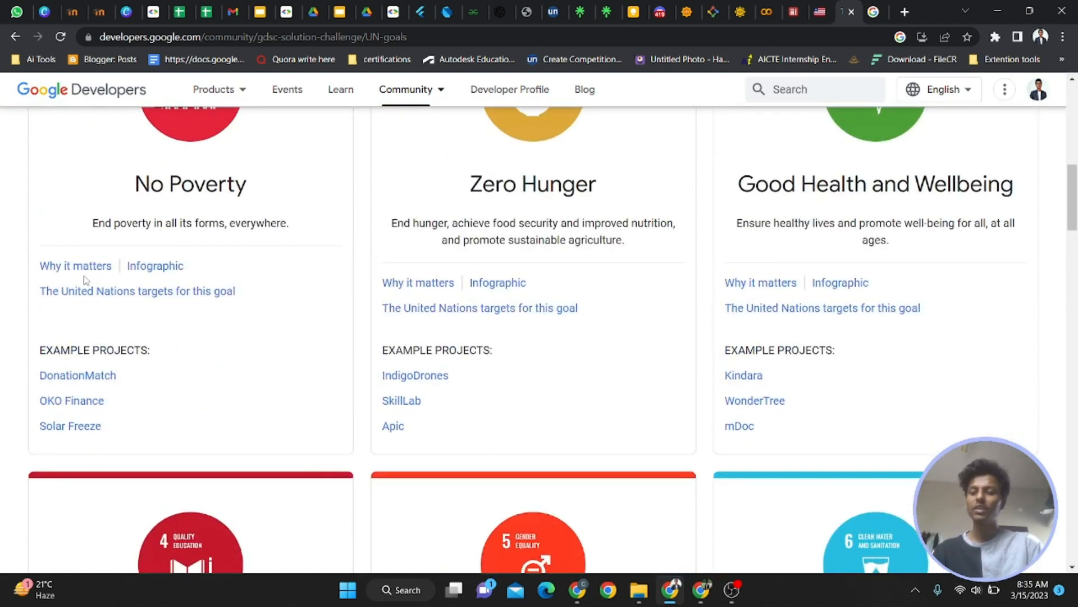
mouse_move(159, 272)
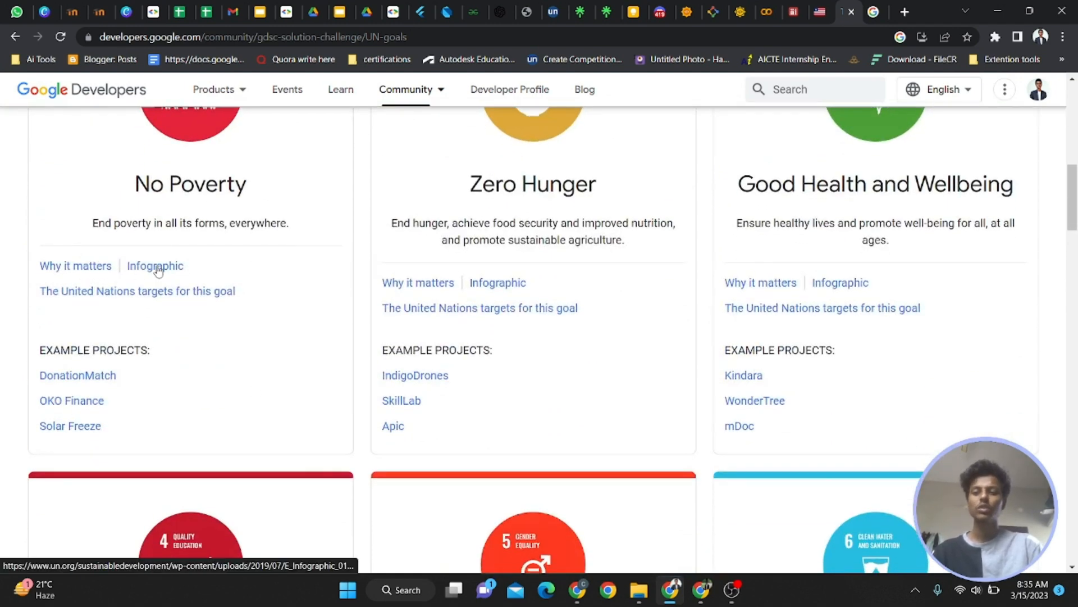
click(155, 266)
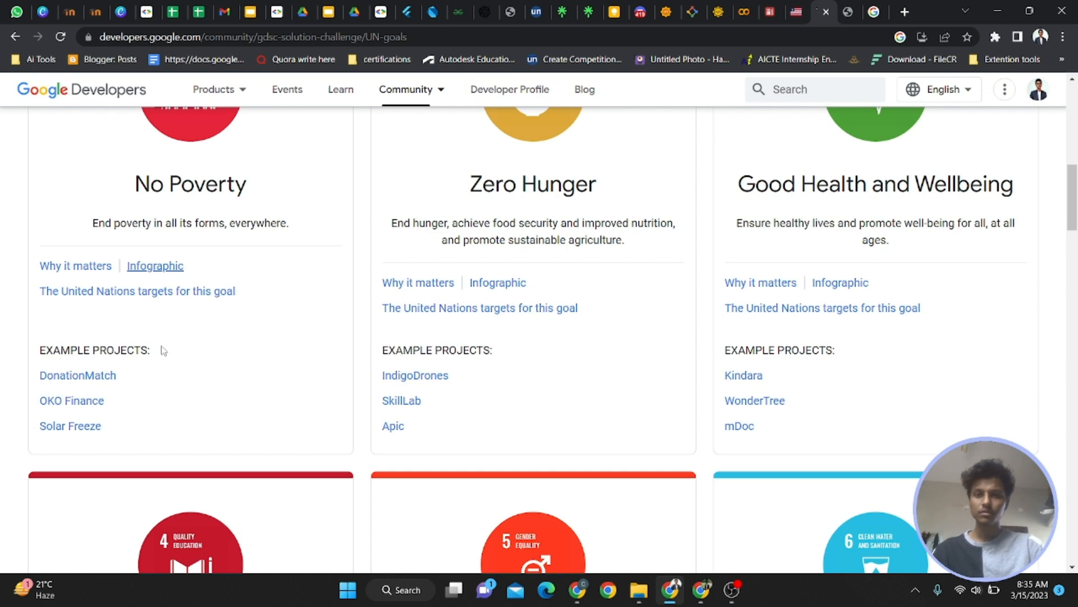
scroll(down, 3)
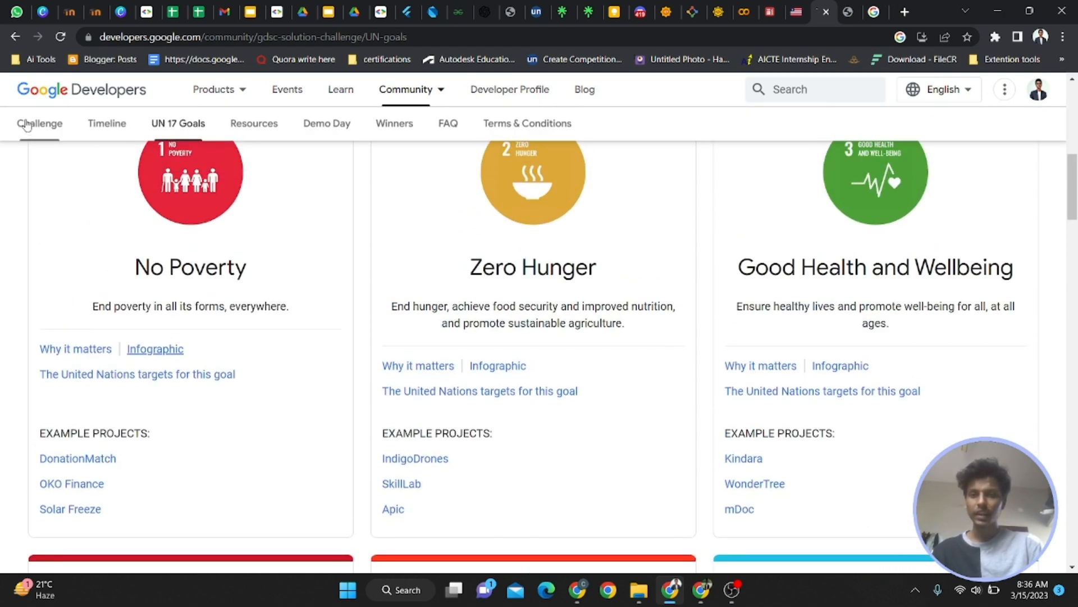
click(15, 35)
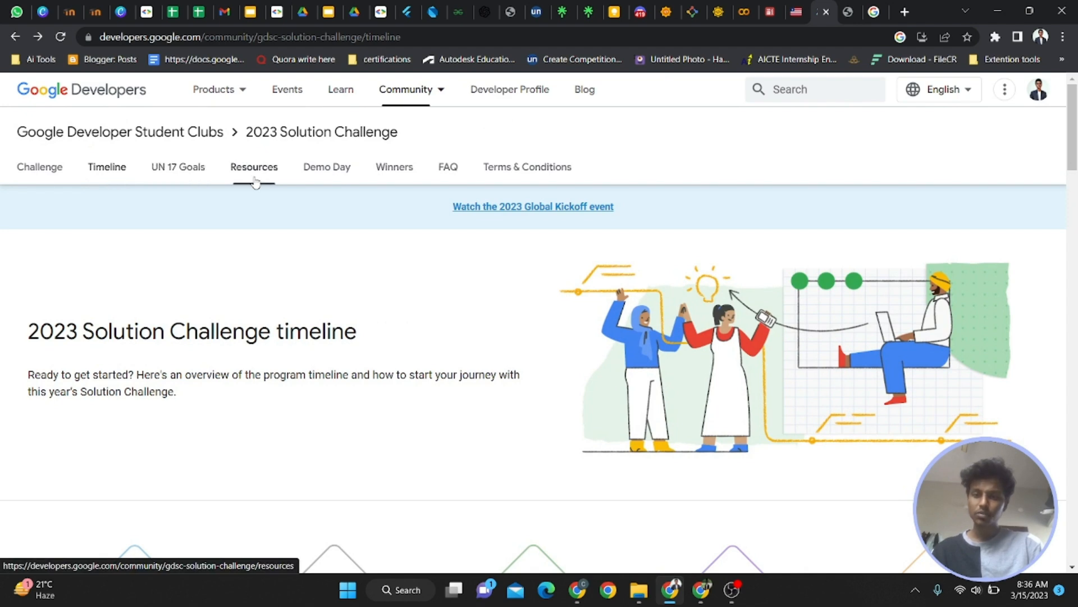
Open the Resources tab and scroll through its intro videos
click(254, 166)
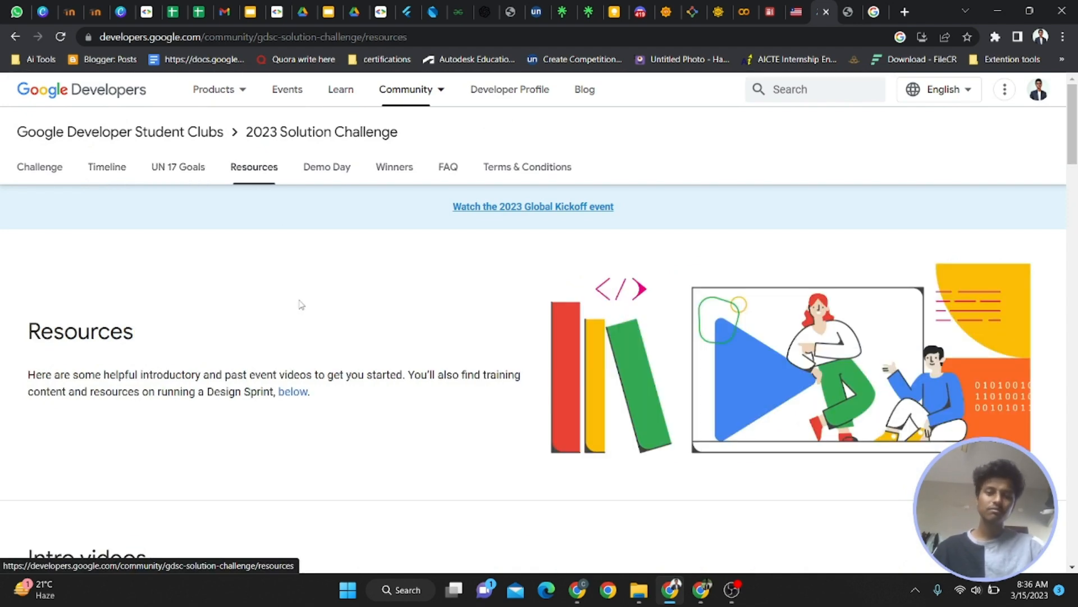
scroll(down, 3)
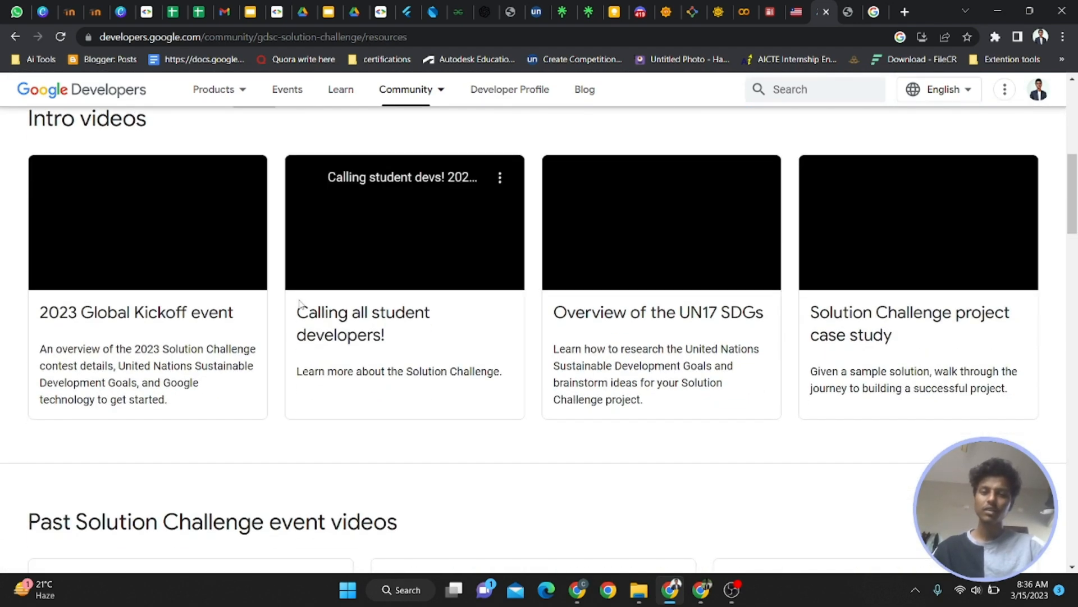
scroll(down, 3)
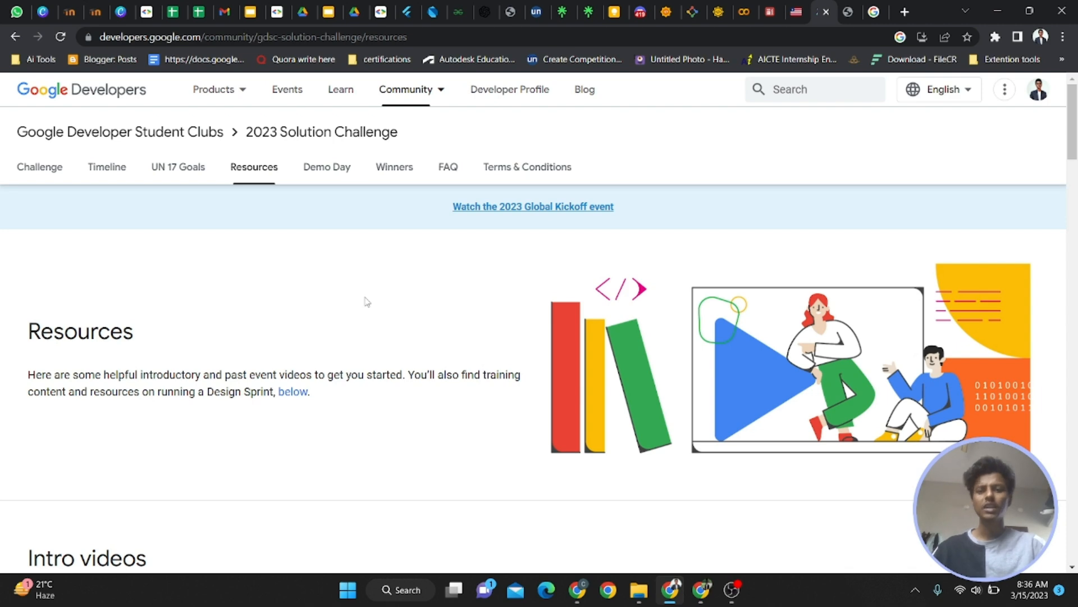
mouse_move(25, 152)
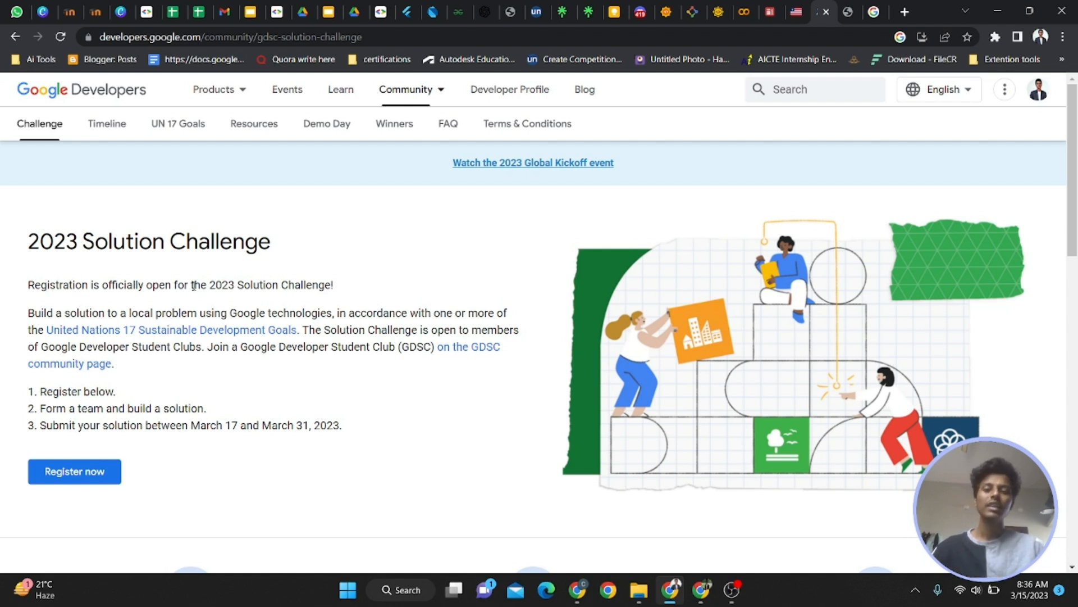
Scroll through the registration form questions, then open the linked 2023 Submission Form
drag(194, 285, 215, 330)
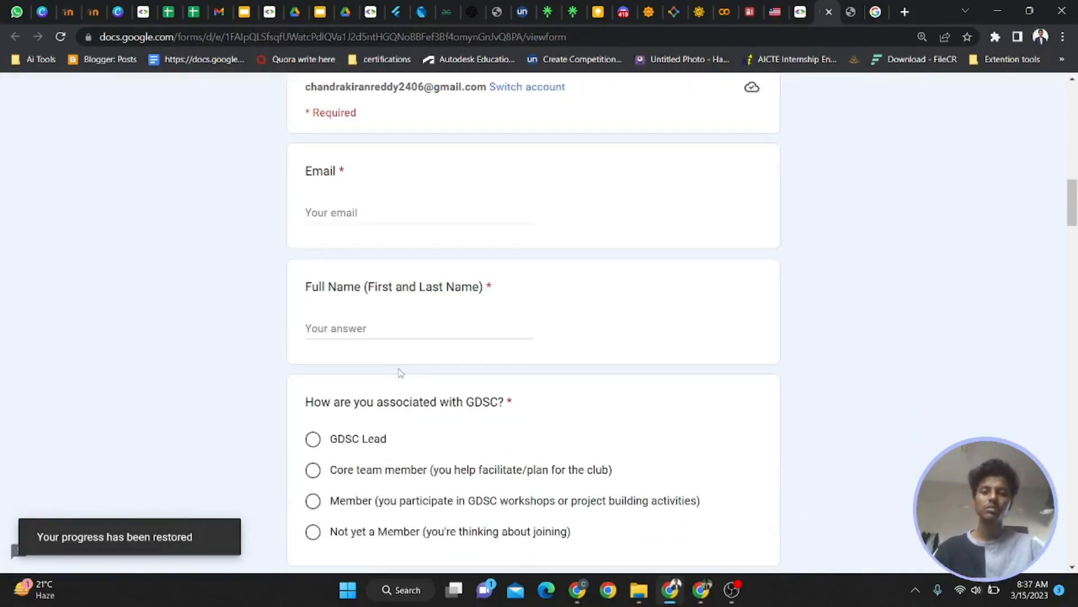
scroll(down, 3)
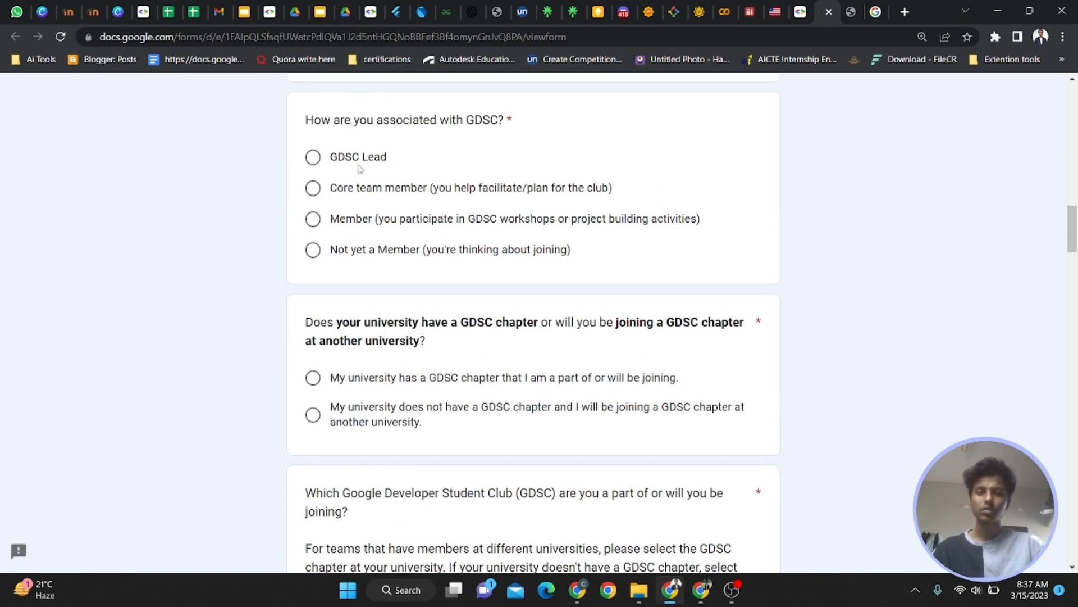
scroll(down, 3)
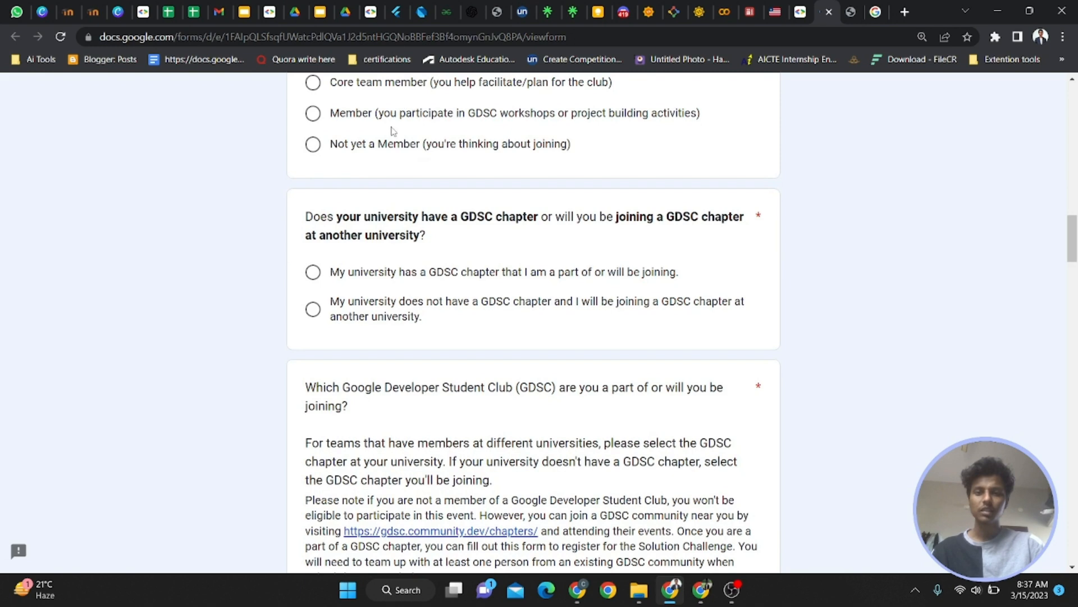
scroll(down, 3)
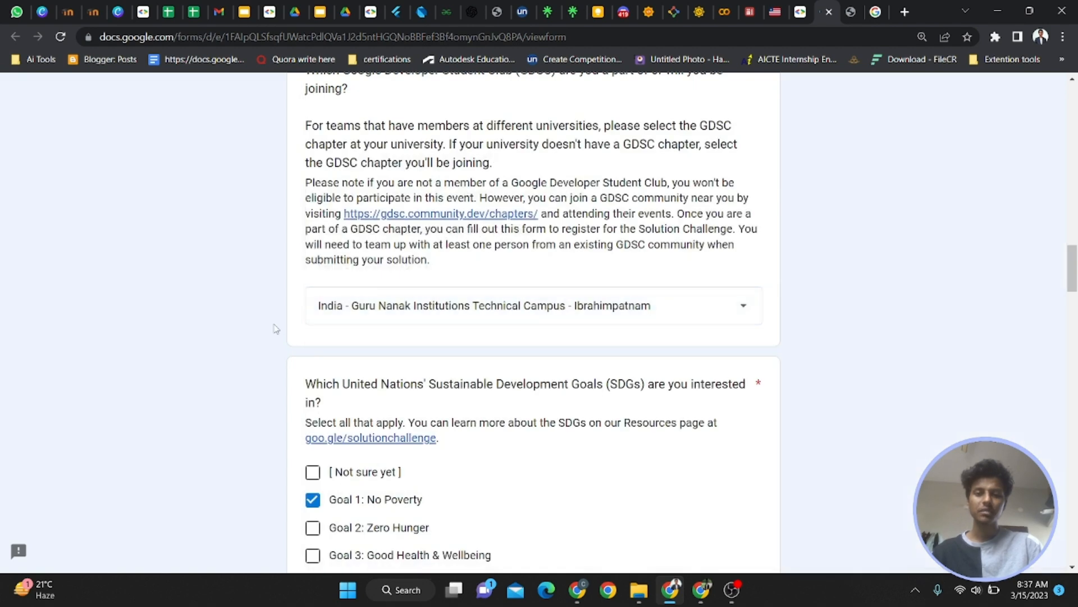
scroll(down, 3)
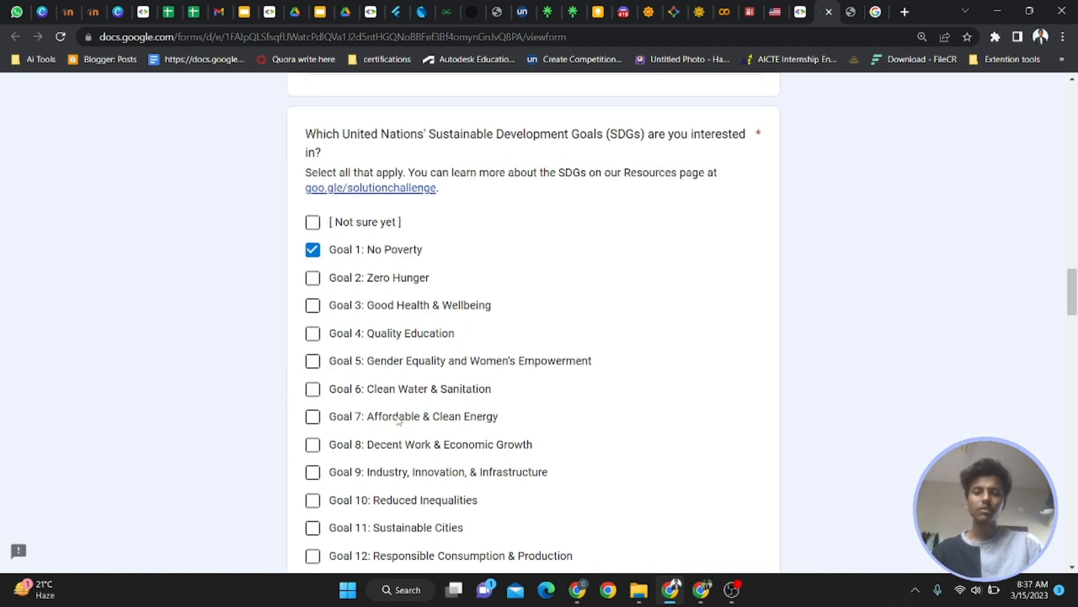
scroll(down, 3)
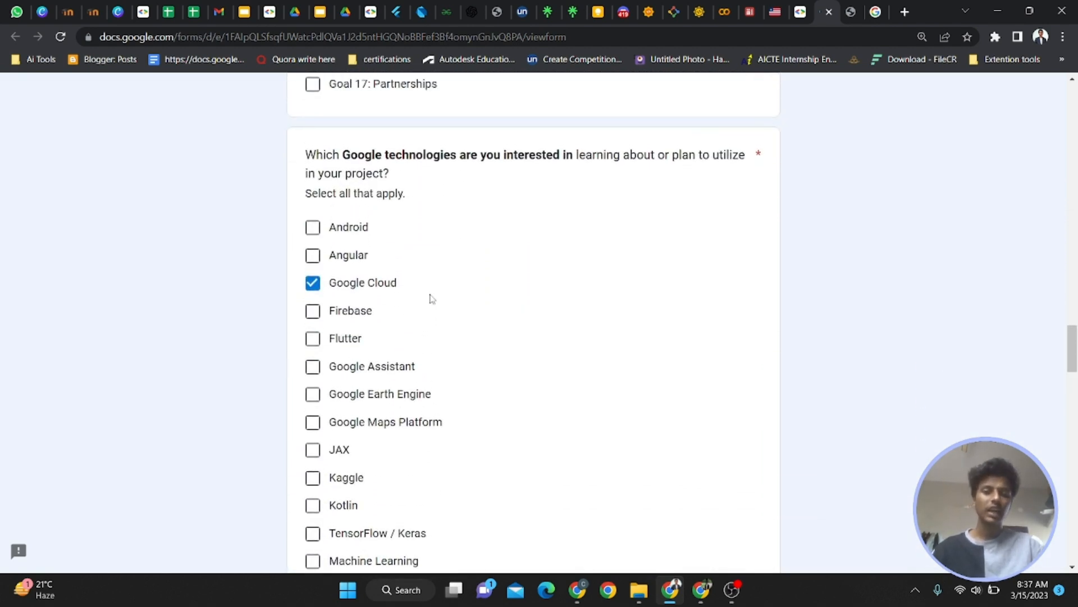
scroll(down, 3)
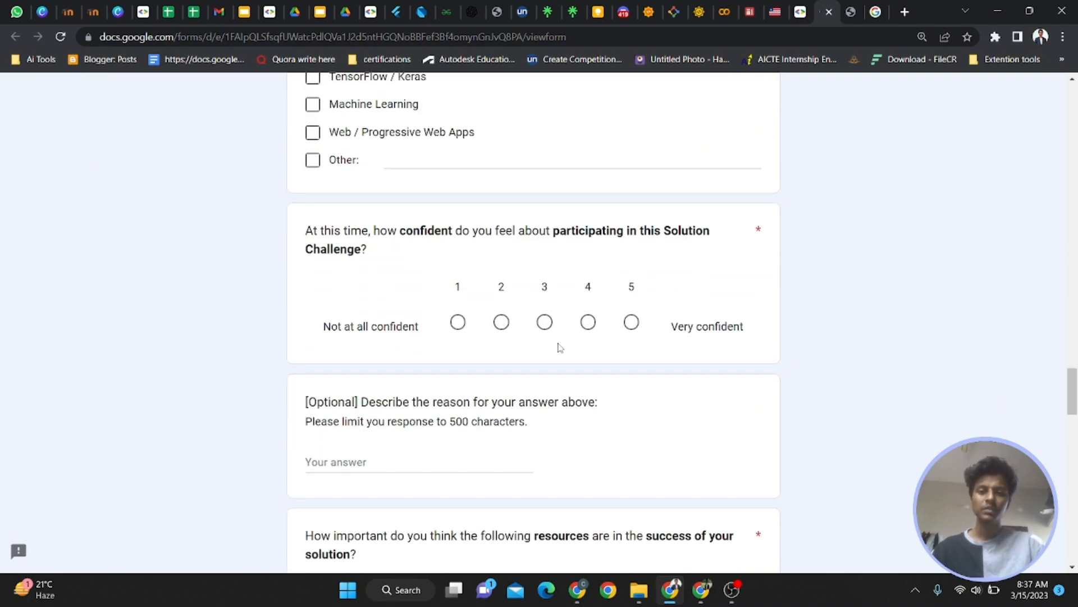
scroll(down, 3)
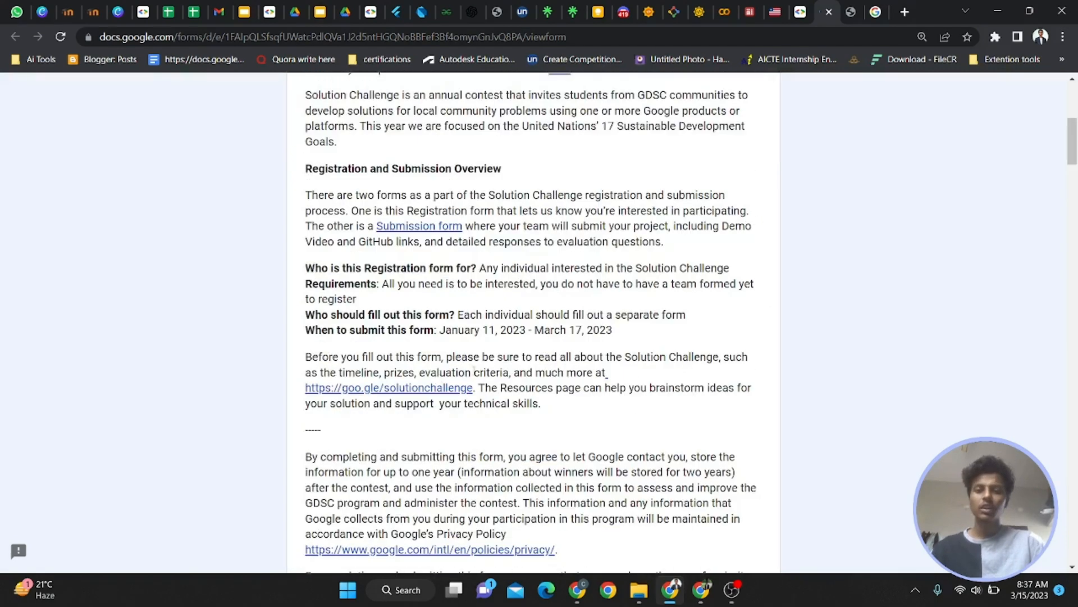
mouse_move(437, 235)
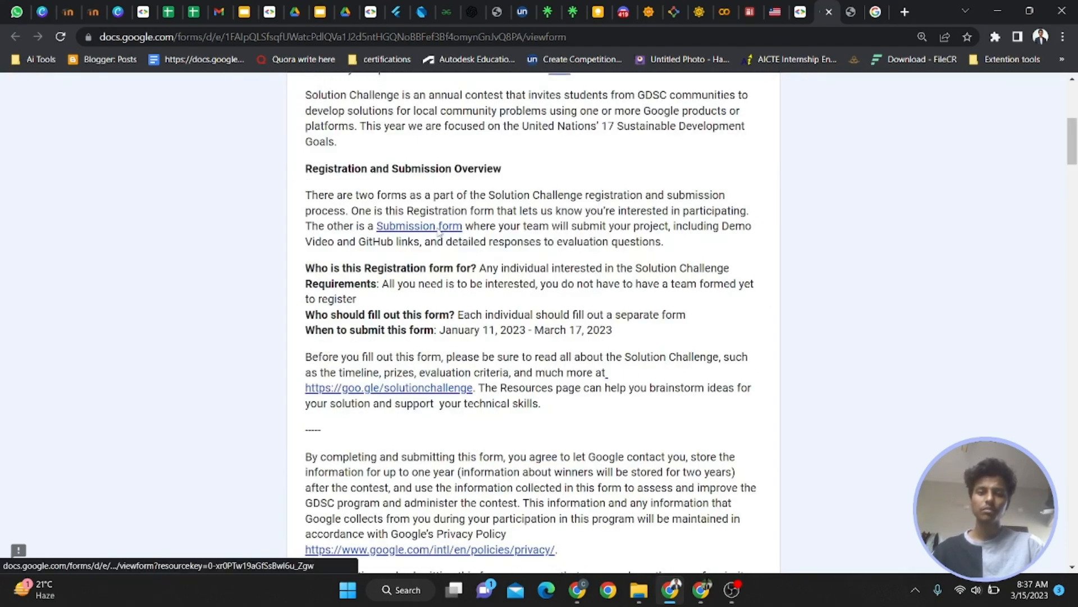
click(419, 226)
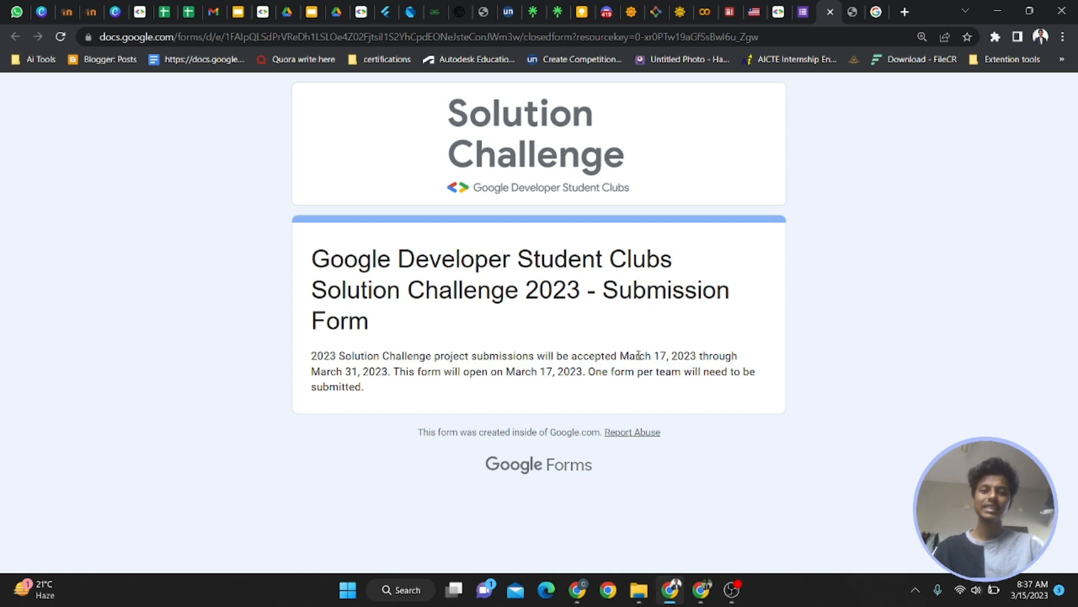
mouse_move(145, 185)
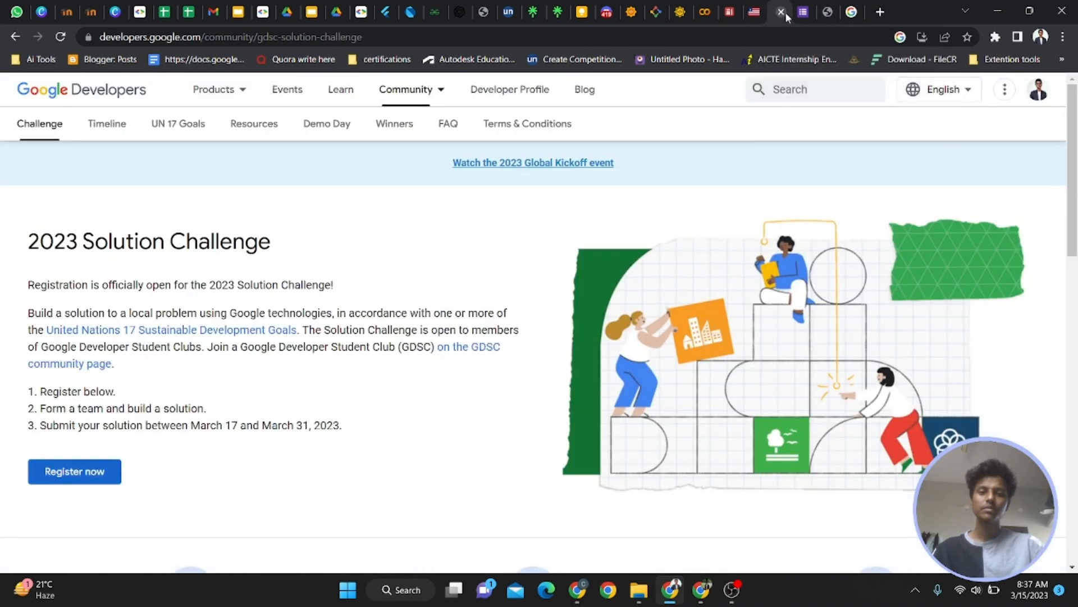
mouse_move(244, 131)
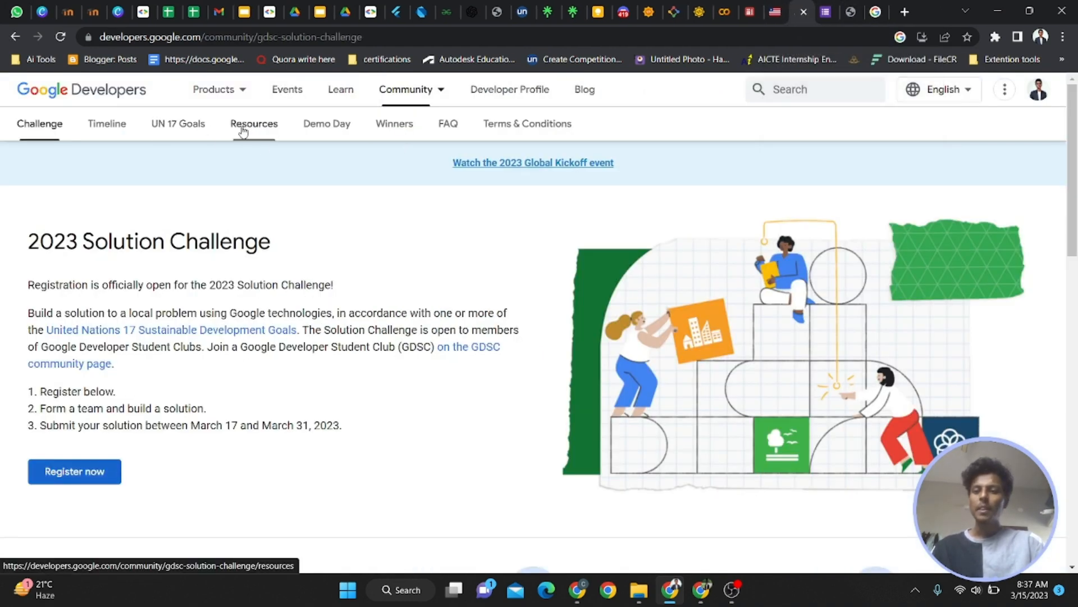
Open the Timeline tab and scroll down to the nine step diamonds
click(107, 124)
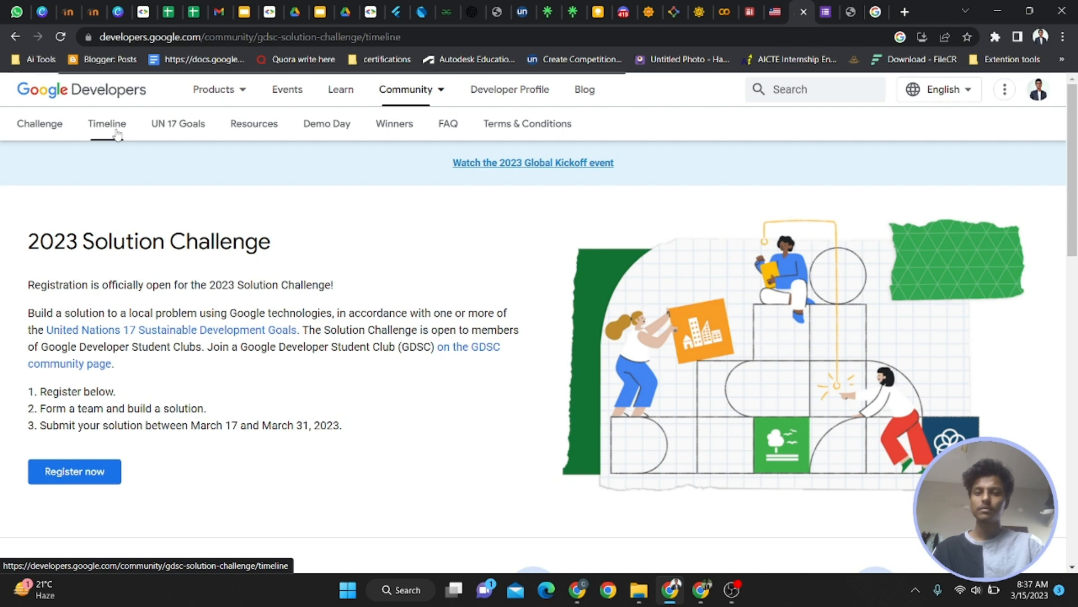
scroll(down, 3)
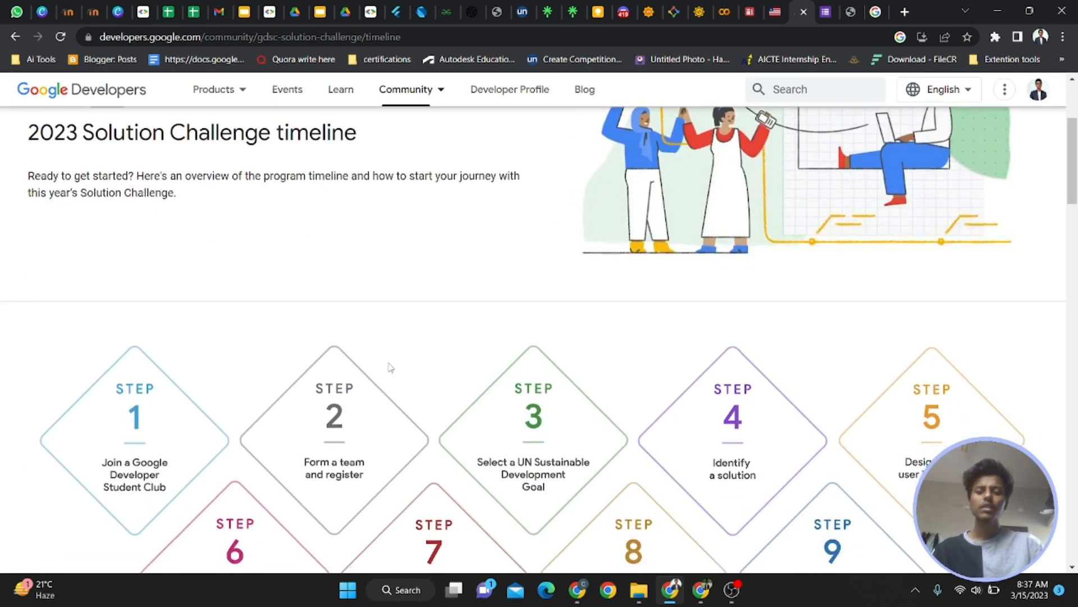
scroll(down, 3)
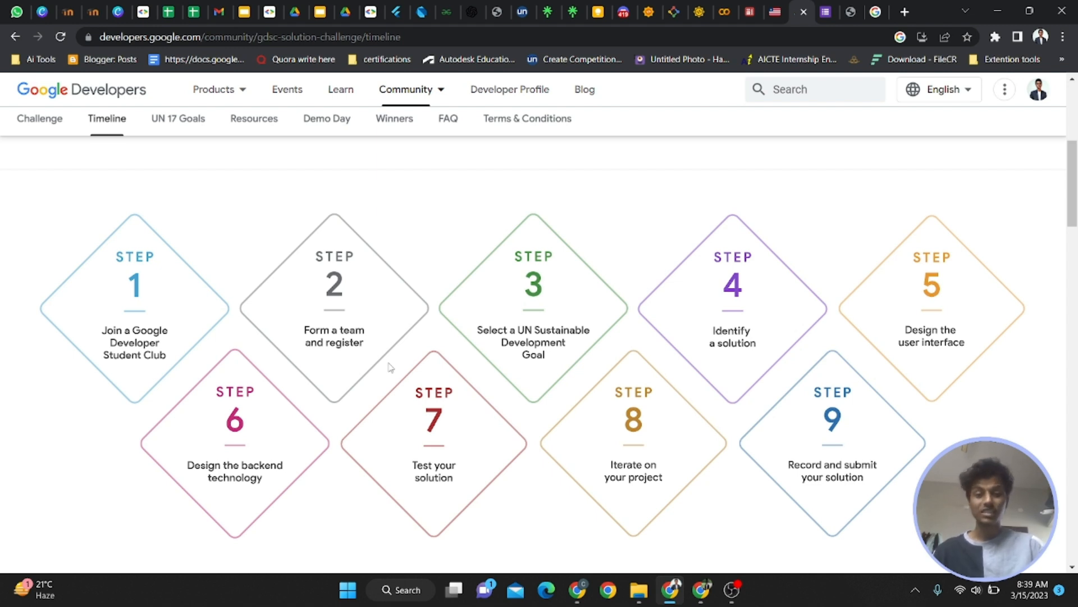
mouse_move(424, 366)
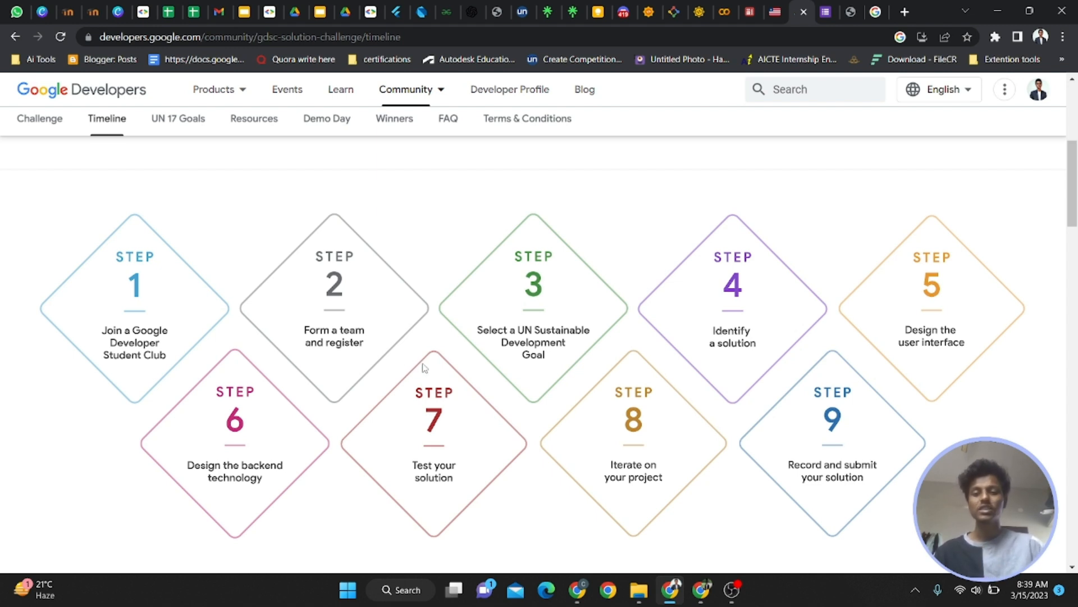